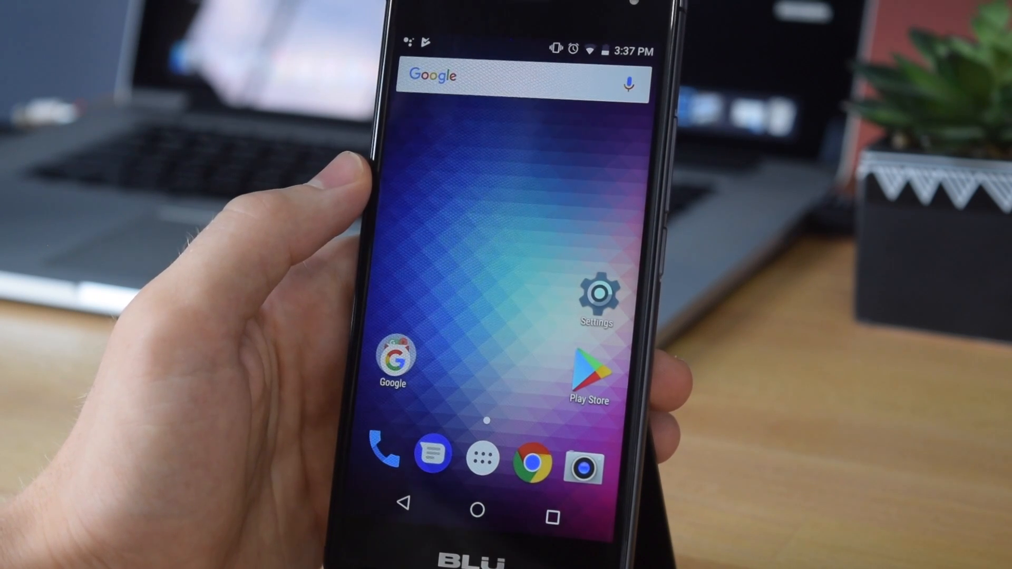
- Enable Unknown sources in the Security section of Android Settings
click(596, 298)
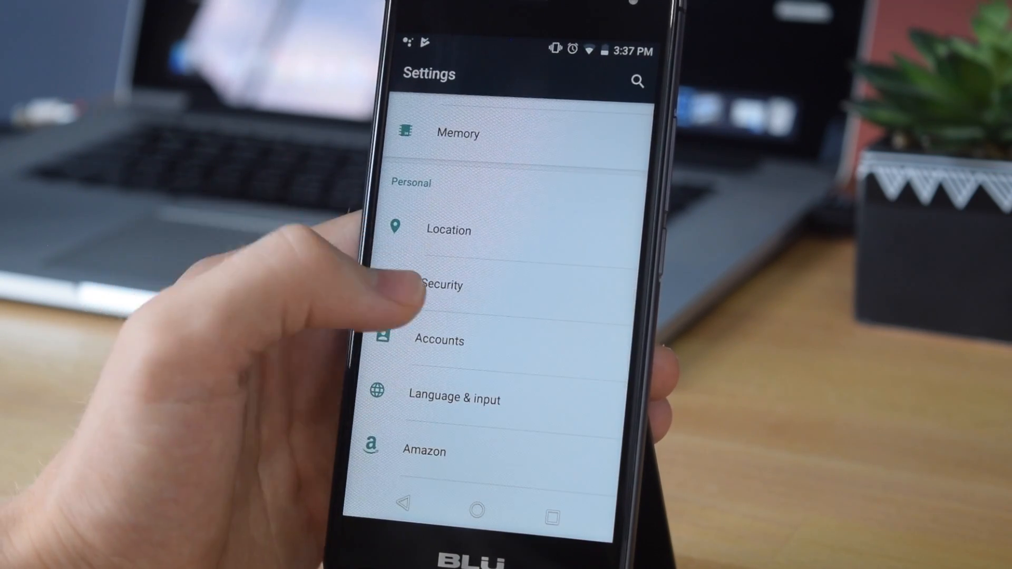
click(442, 284)
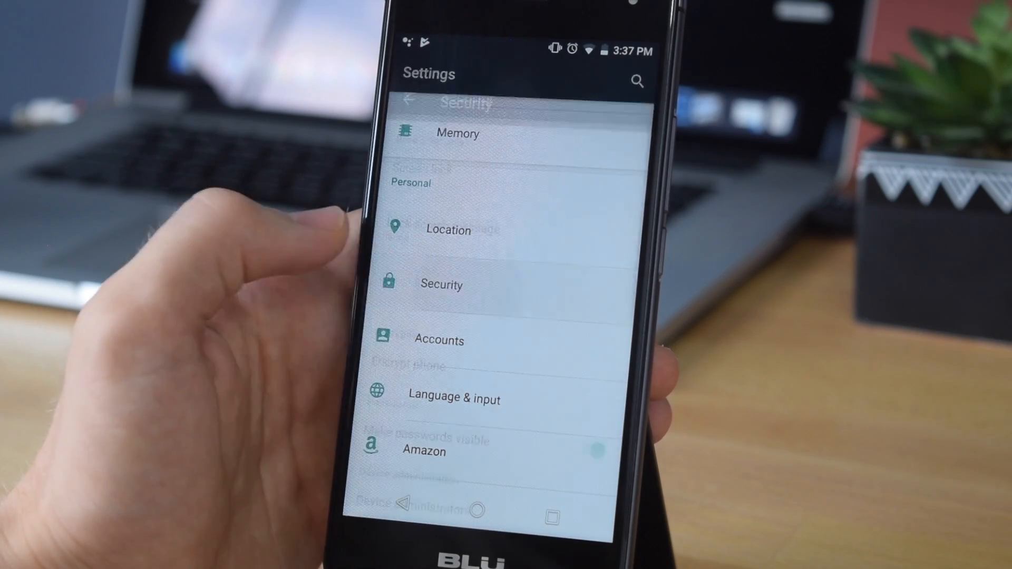
scroll(down, 3)
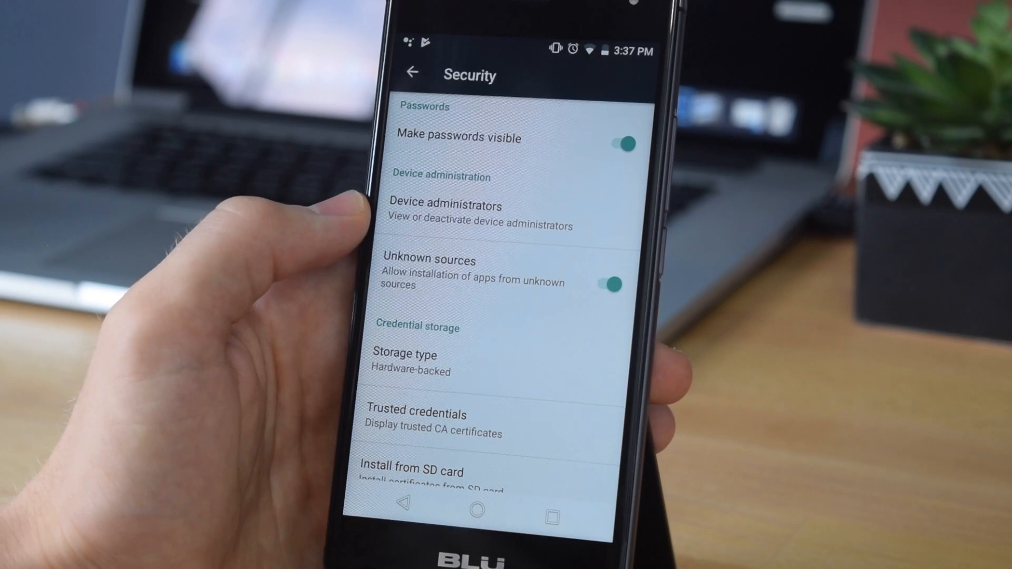
click(479, 509)
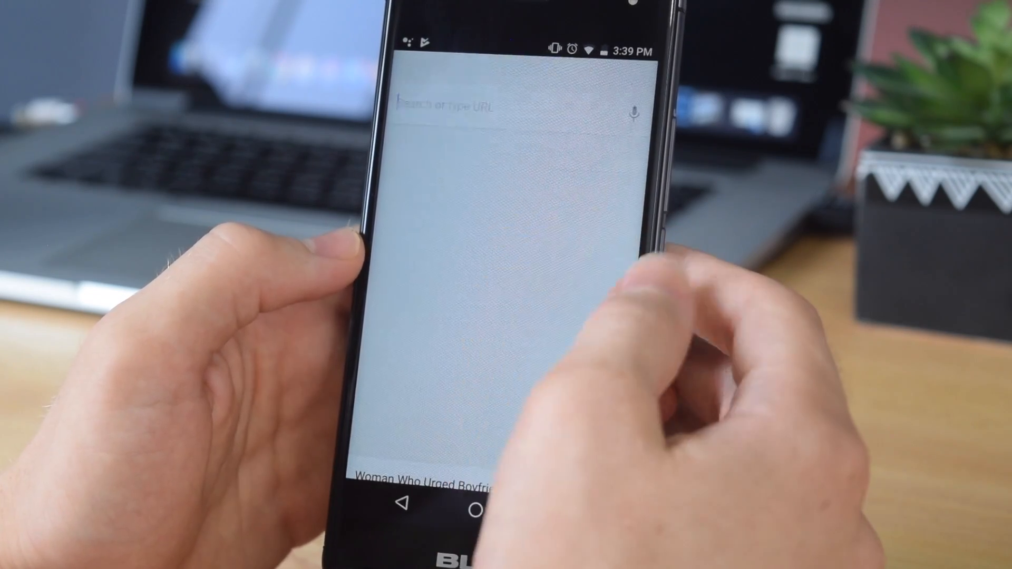
- Search Google for 'ios 11 wallpaper' and download a beach wallpaper image to the phone
text(ios)
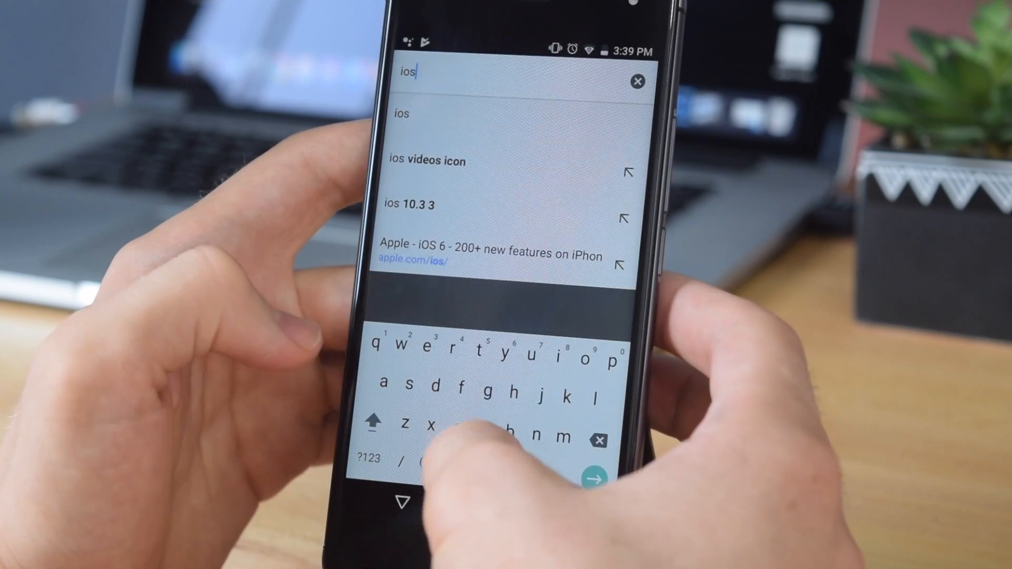
click(607, 476)
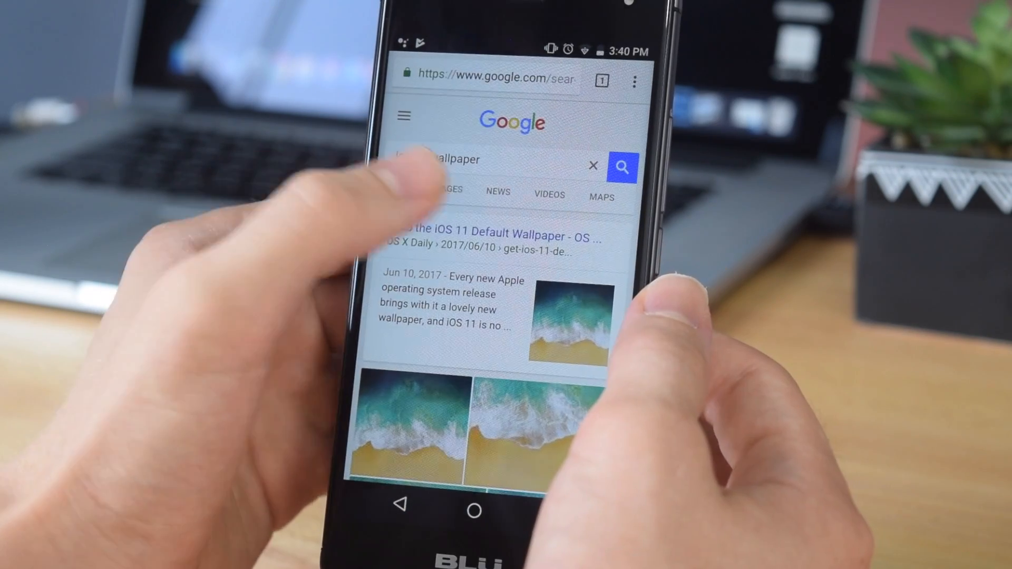
click(447, 191)
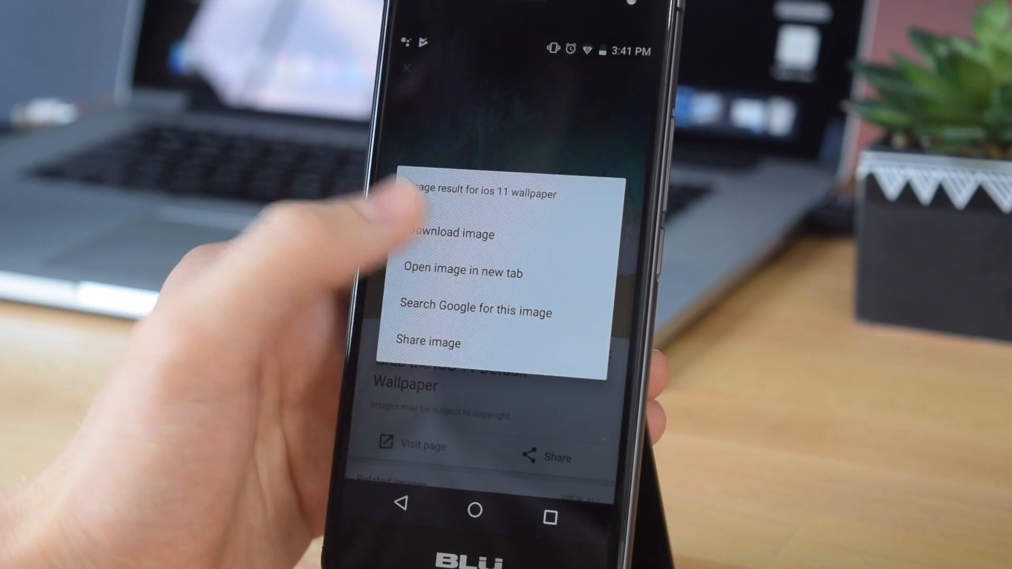
click(449, 234)
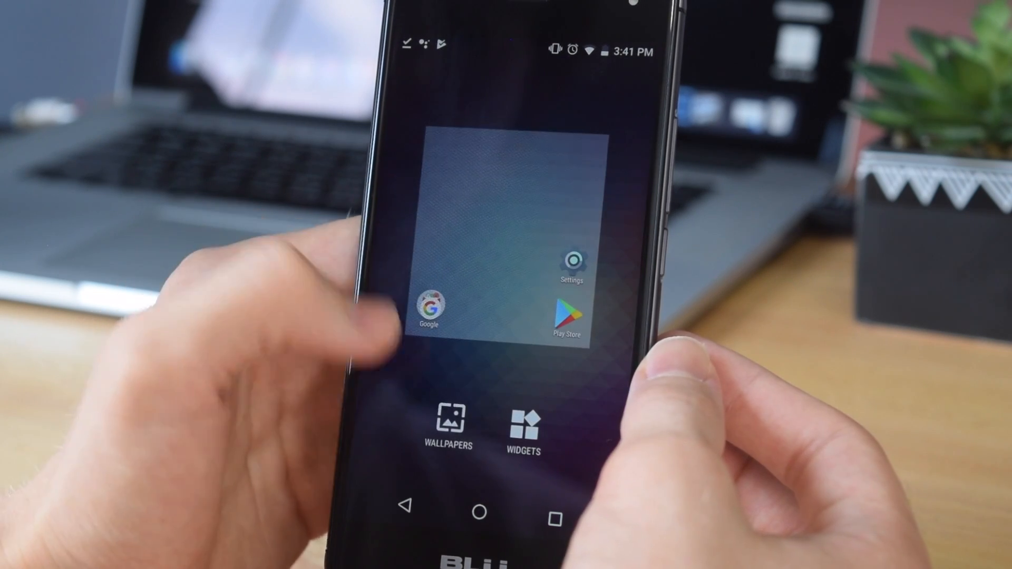
- Set ios-11-default-wallpaper.jpg from My photos as the home screen wallpaper
click(447, 429)
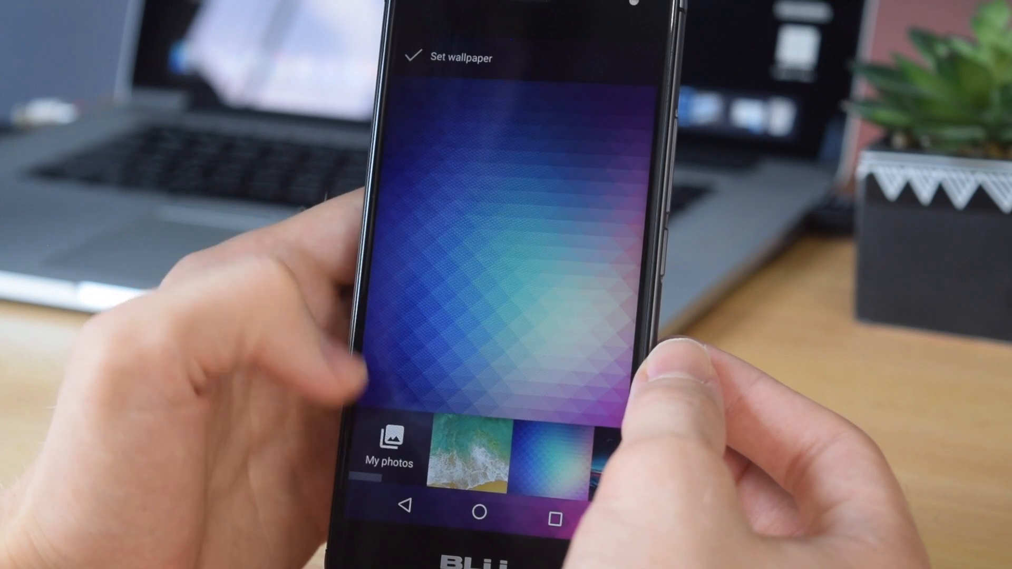
click(389, 445)
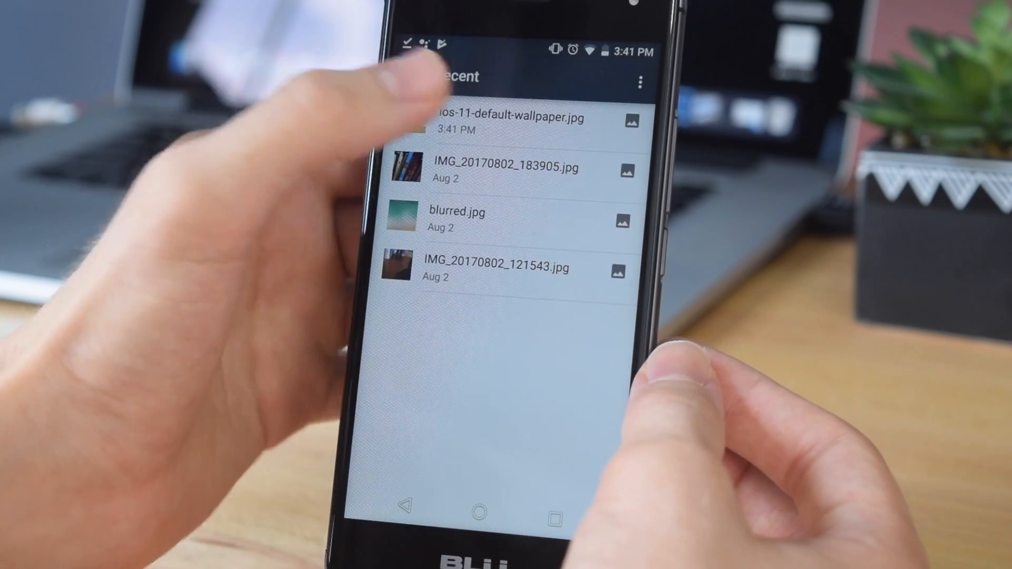
click(500, 122)
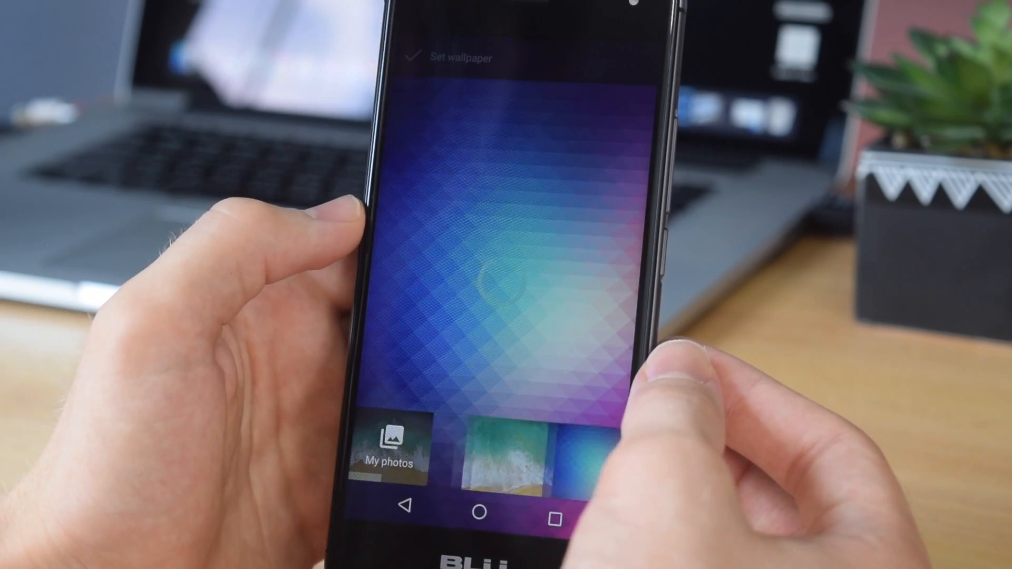
click(507, 452)
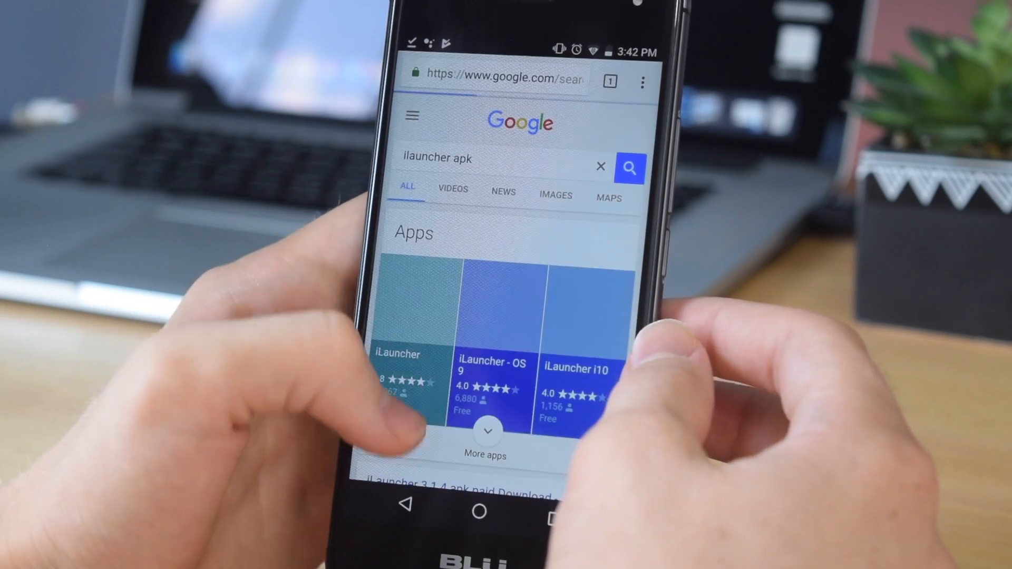
- Scroll the 'ilauncher apk' search results toward the apkhere iLauncher 3.1.4 link
scroll(down, 3)
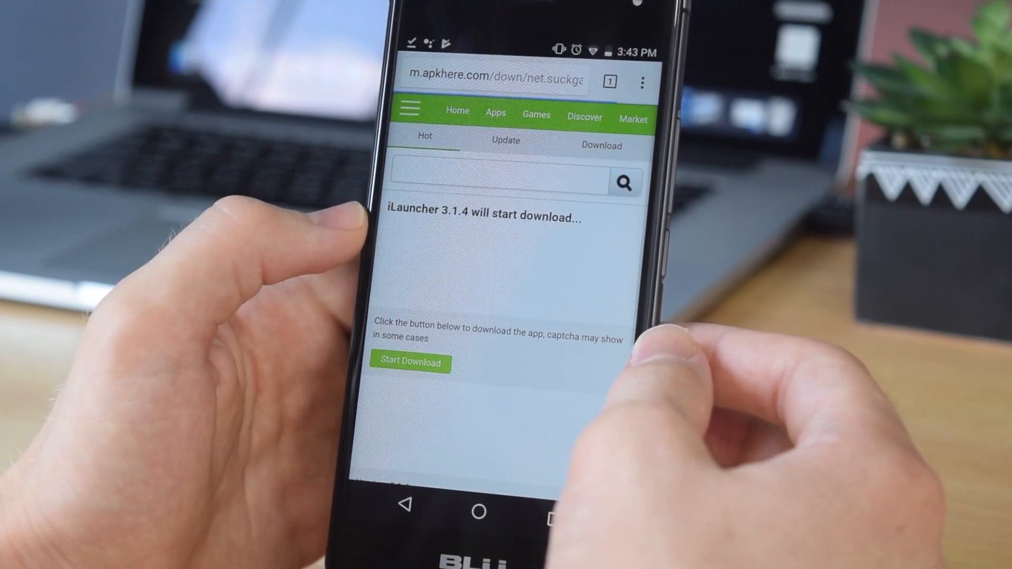
- Download iLauncher 3.1.4 from apkhere, passing the street-sign captcha and keeping the warned APK
scroll(down, 3)
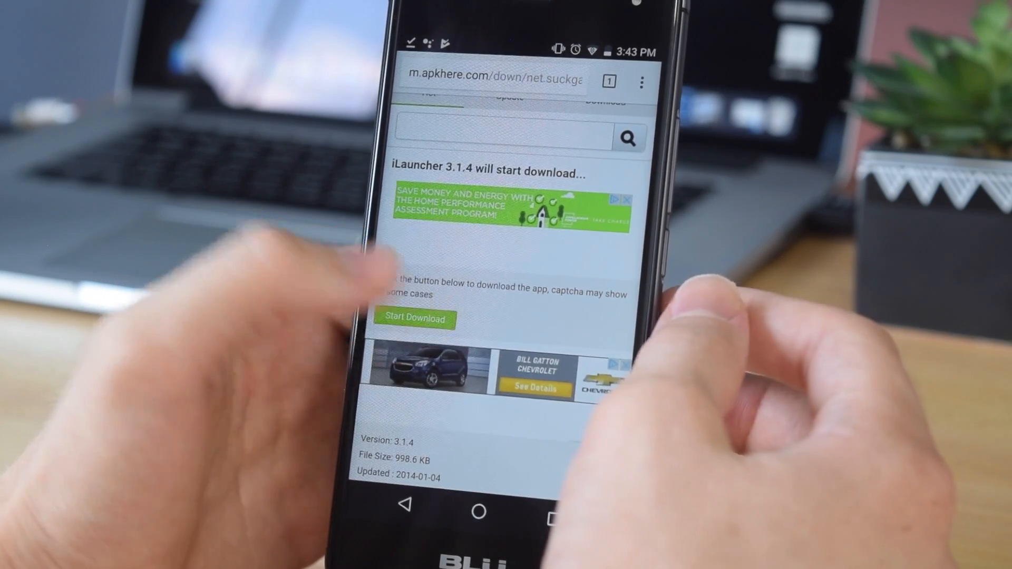
click(415, 318)
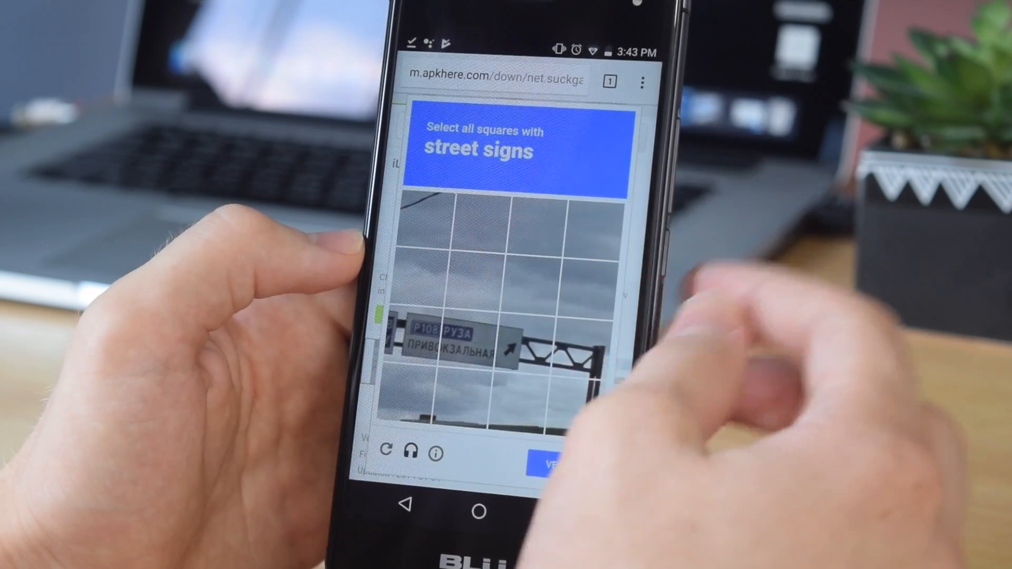
click(513, 335)
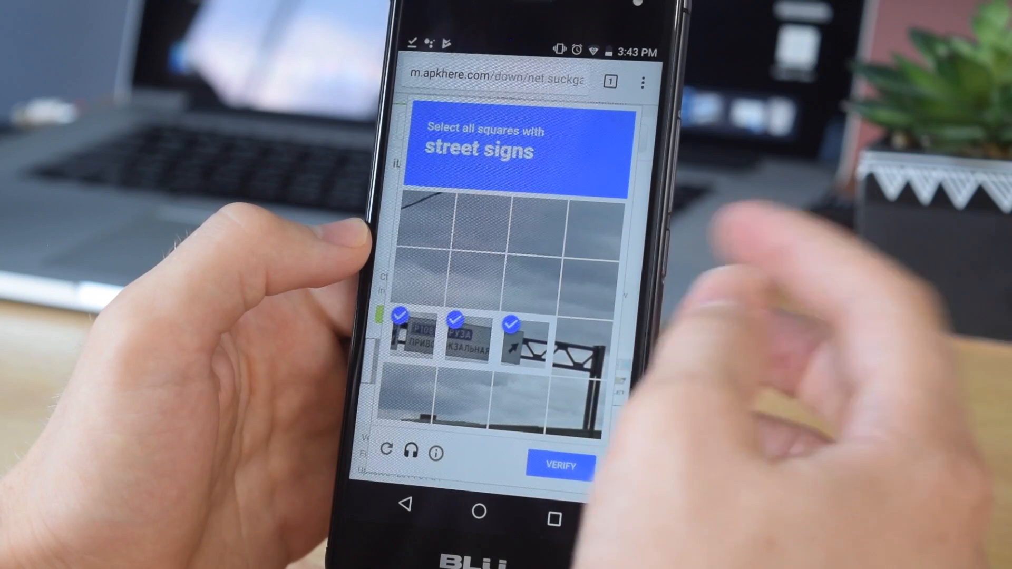
click(560, 464)
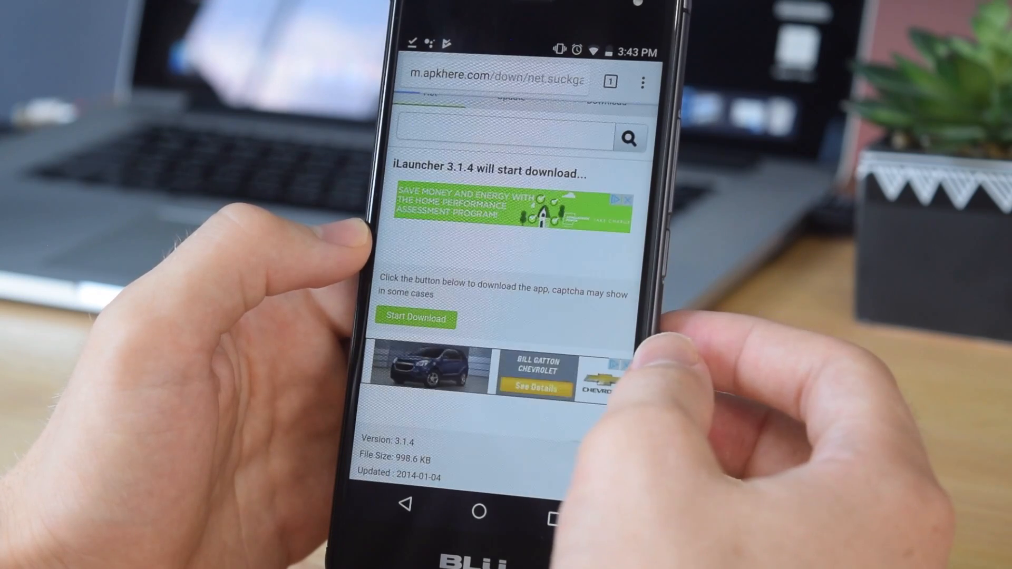
click(414, 317)
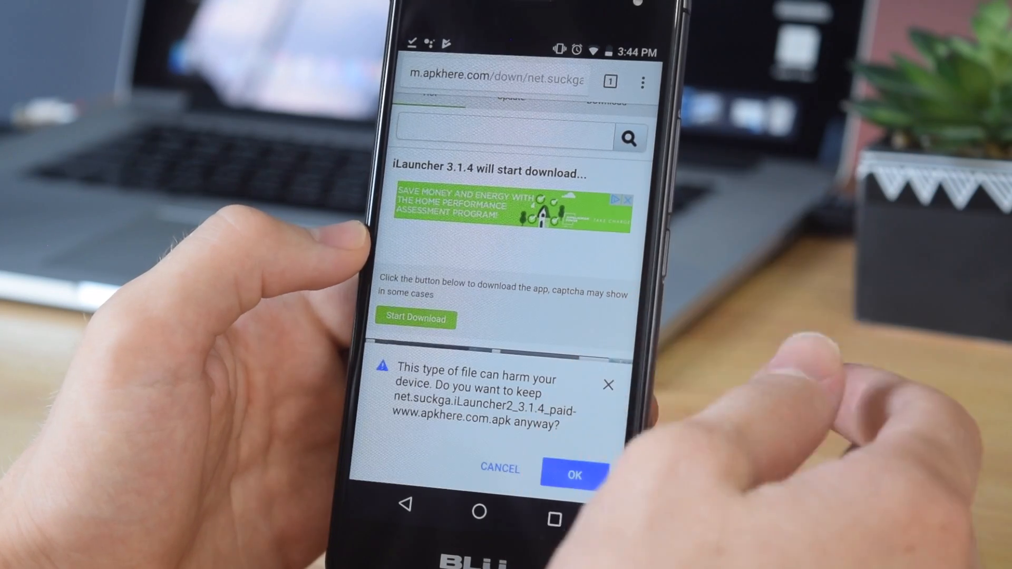
click(573, 476)
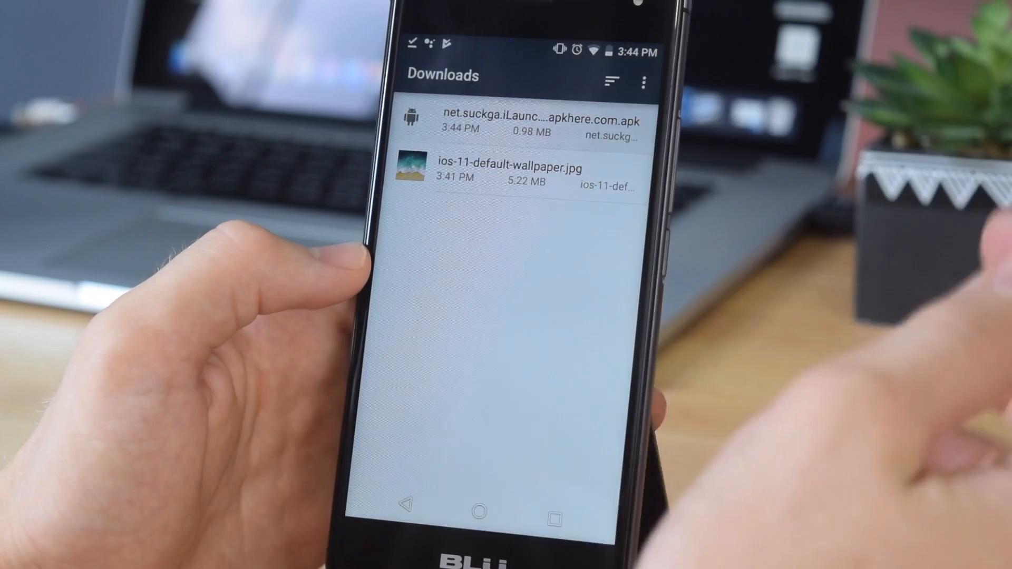
- Install the iLauncher APK from Downloads and launch its iOS-style home screen
click(541, 124)
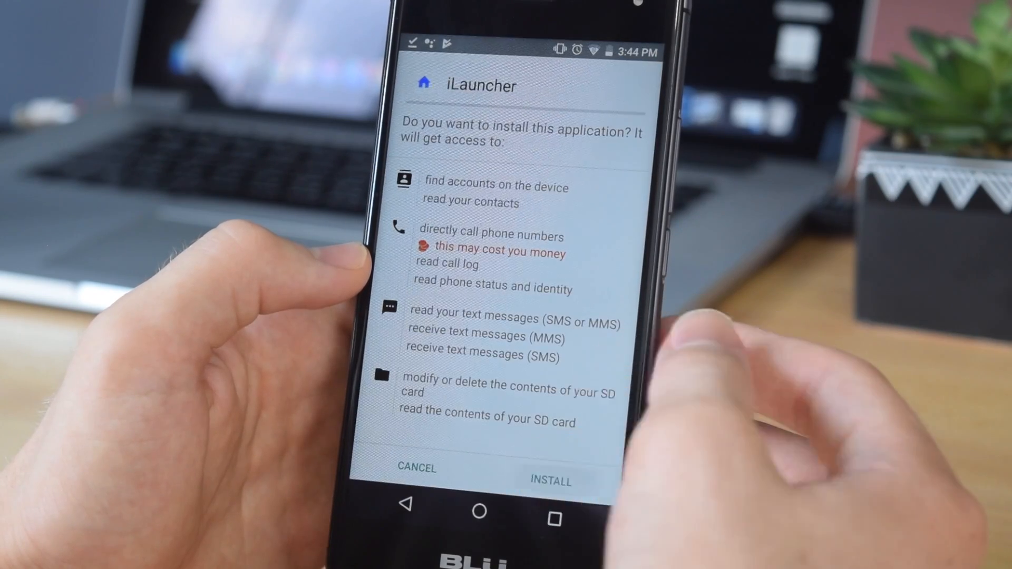
click(548, 481)
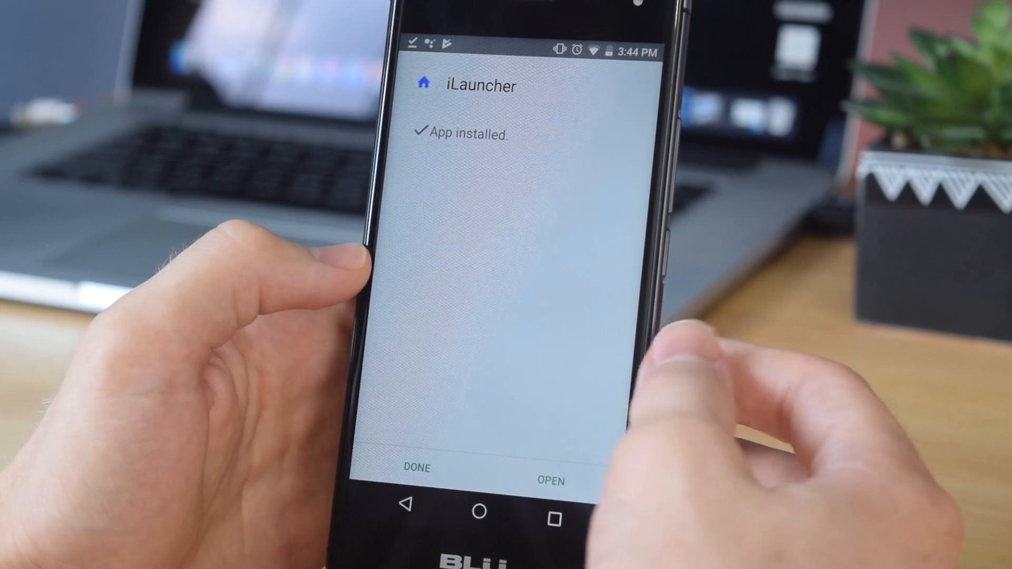
click(548, 480)
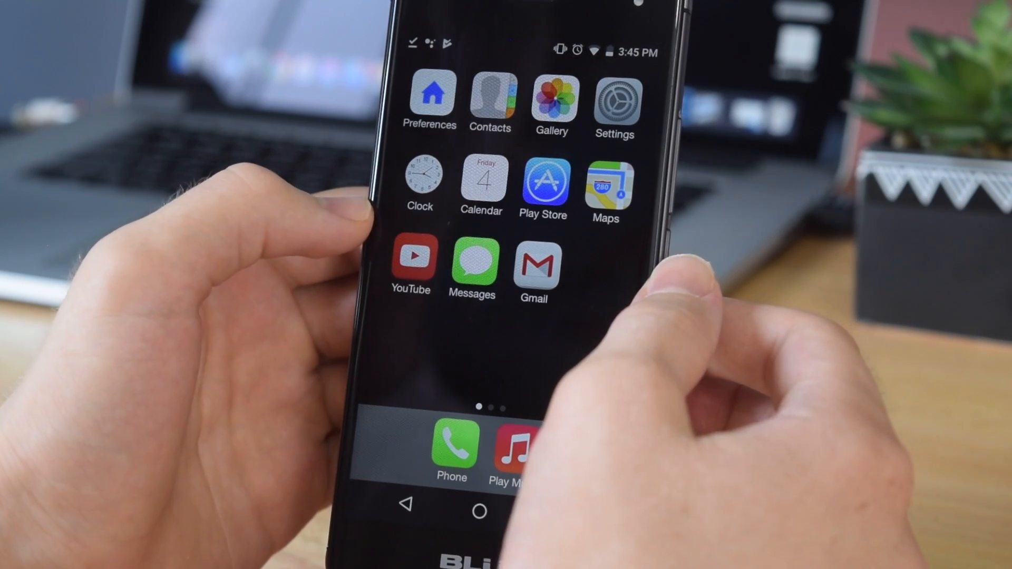
click(429, 97)
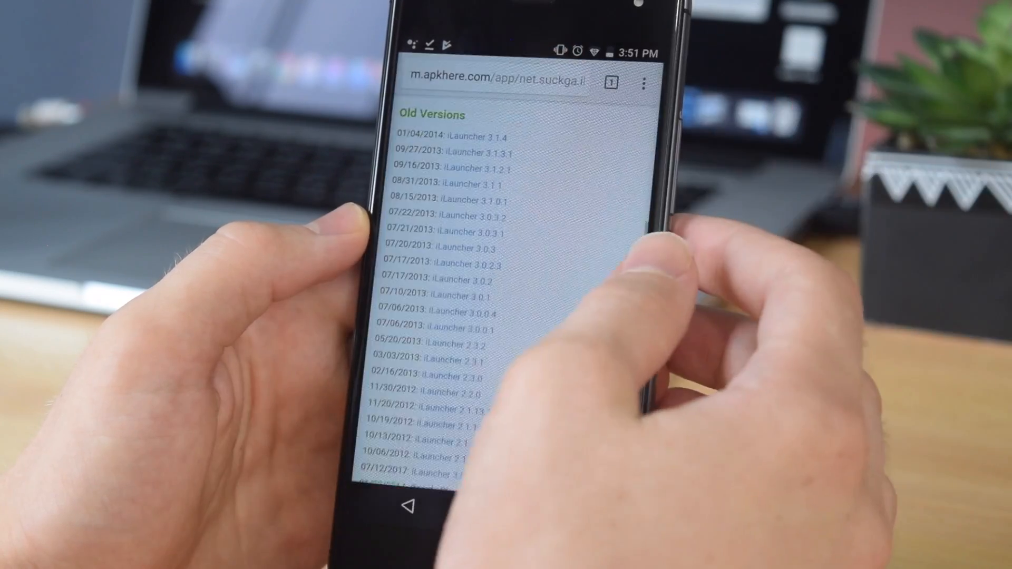
- Search for 'inoty apk' and reach the iNoty 1.0.6.1 apkhere page
click(504, 75)
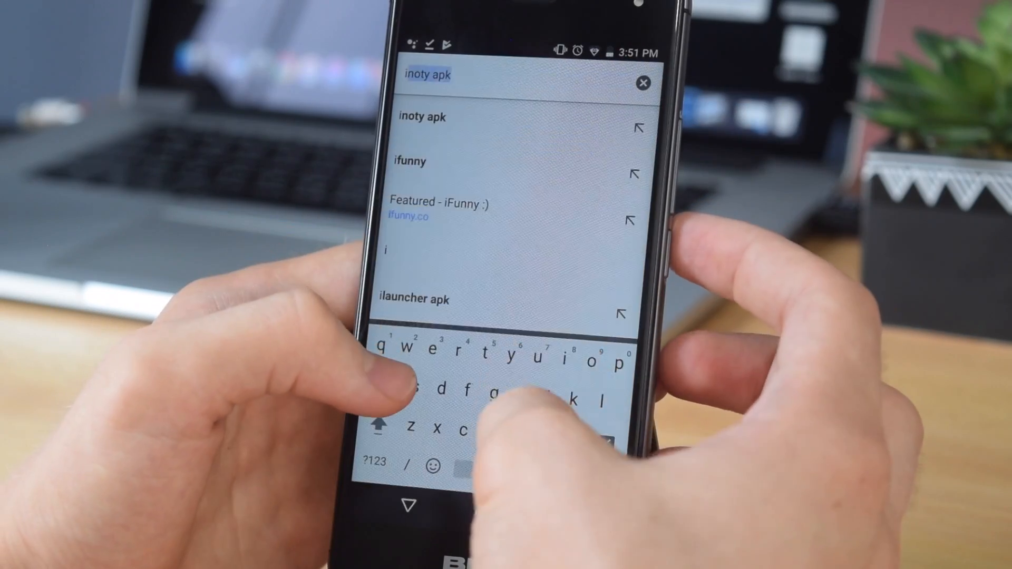
click(418, 117)
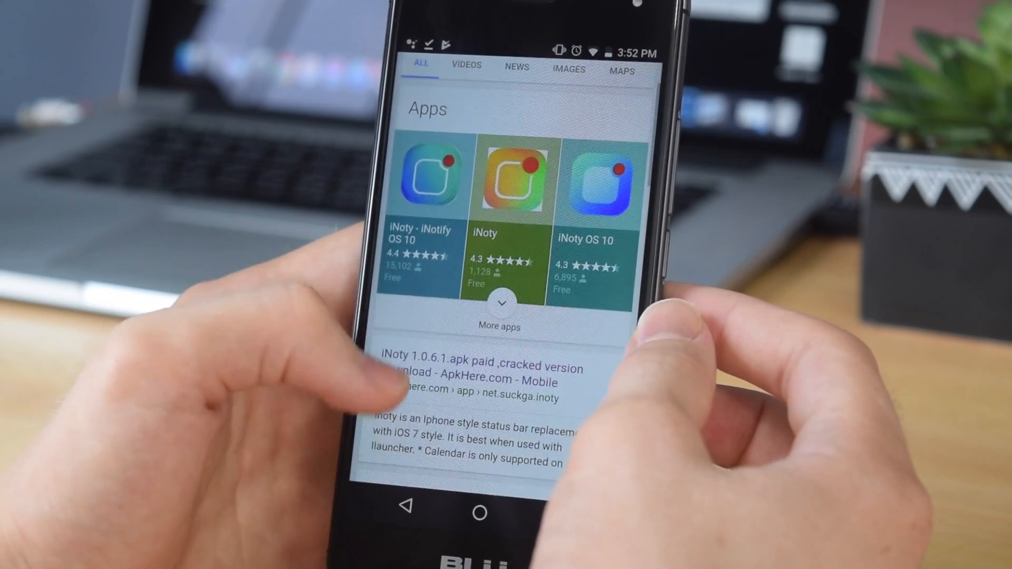
scroll(down, 3)
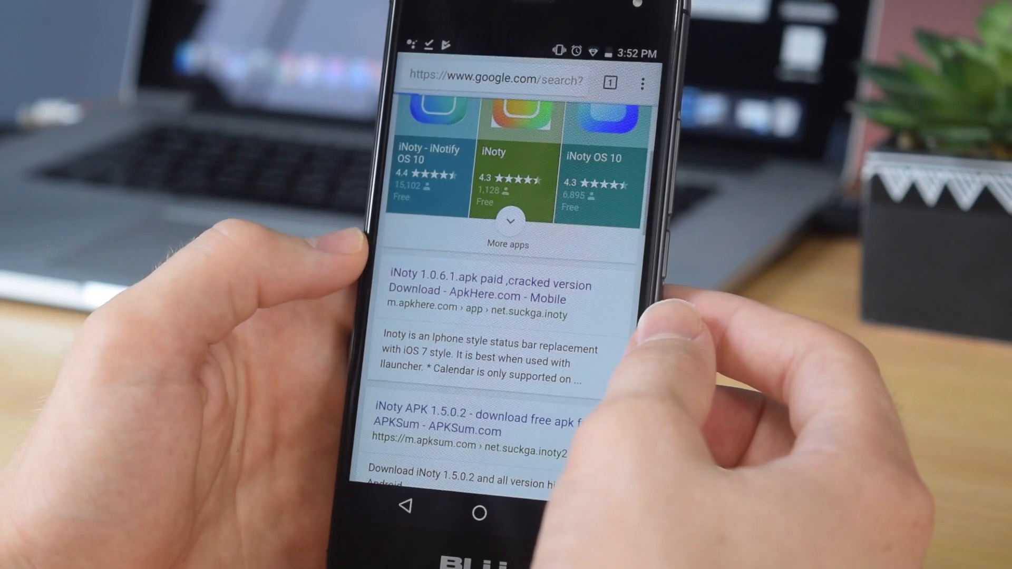
click(490, 291)
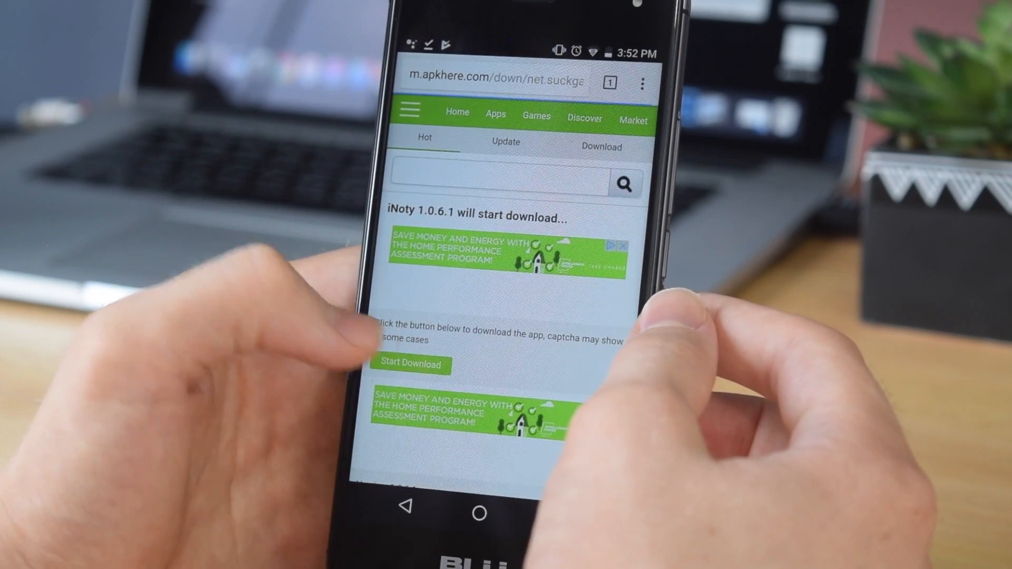
- Start the iNoty download and pass the street-sign captcha
click(410, 363)
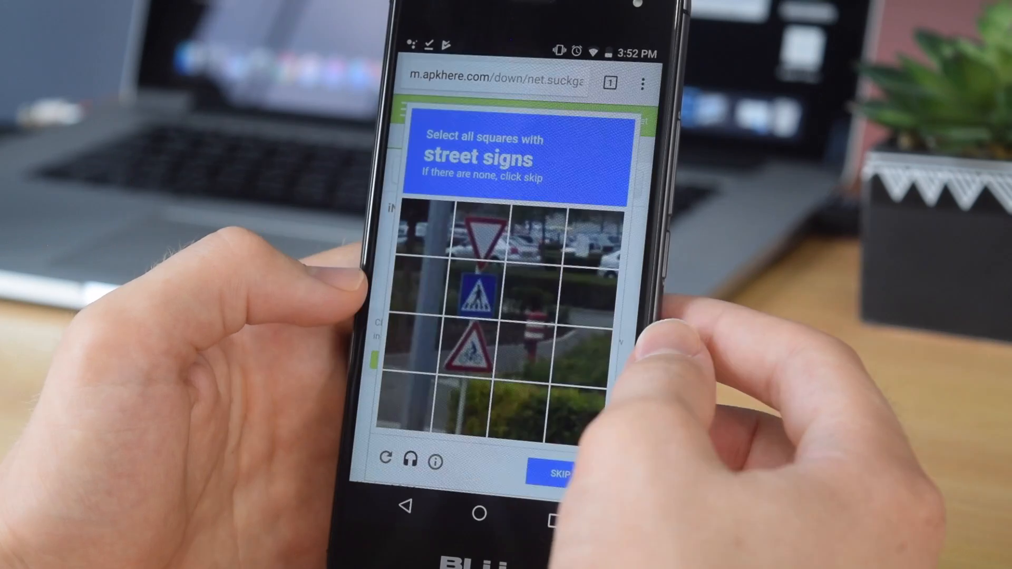
click(481, 225)
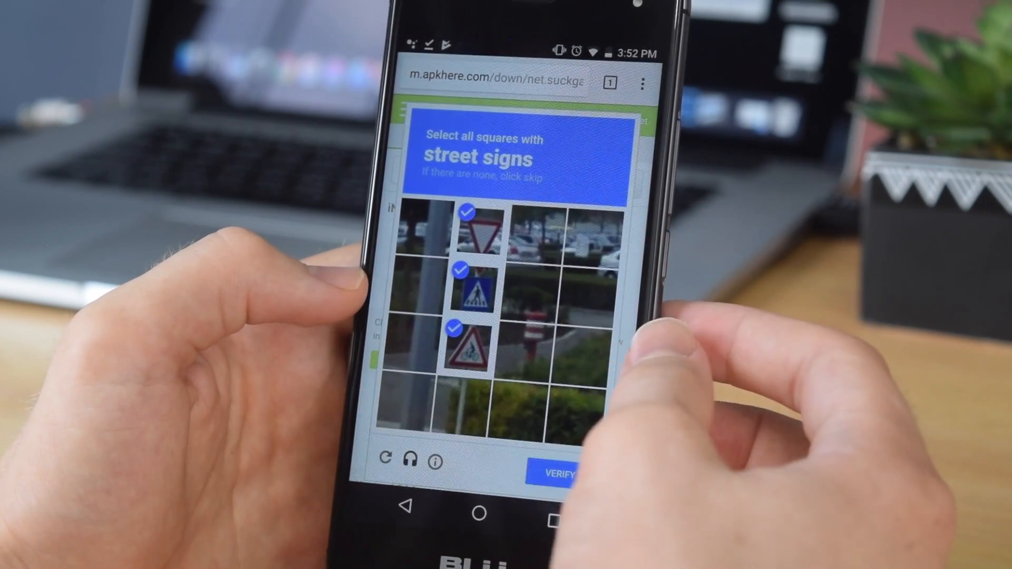
click(556, 471)
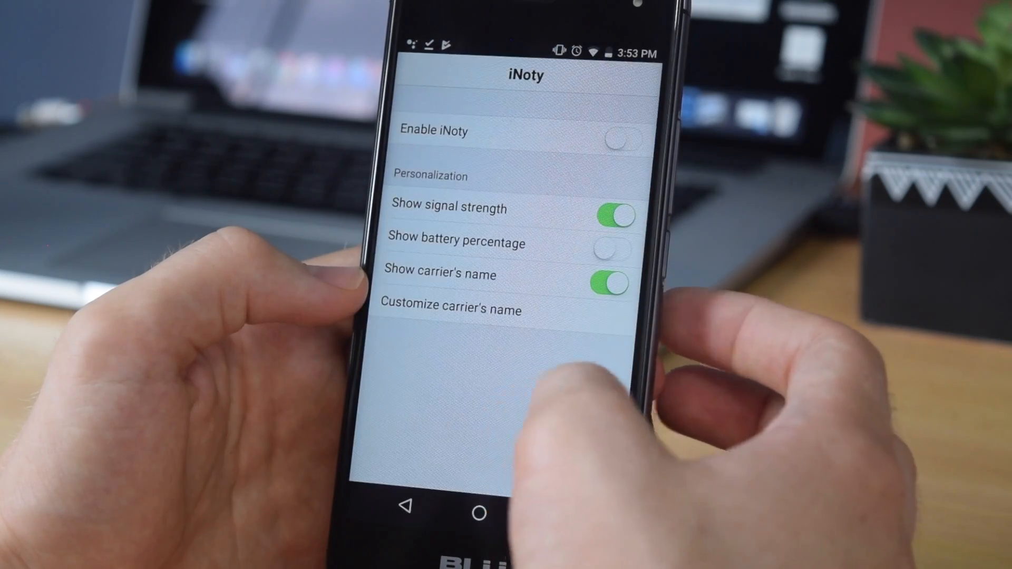
- Enable iNoty's iOS-style status bar with battery percentage and pull down its notification panel
click(618, 131)
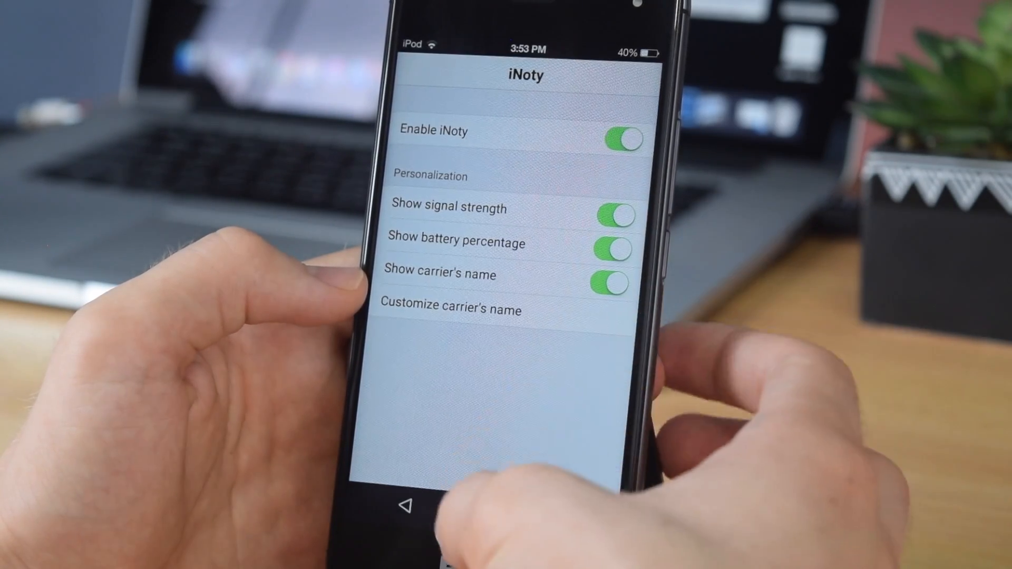
click(477, 514)
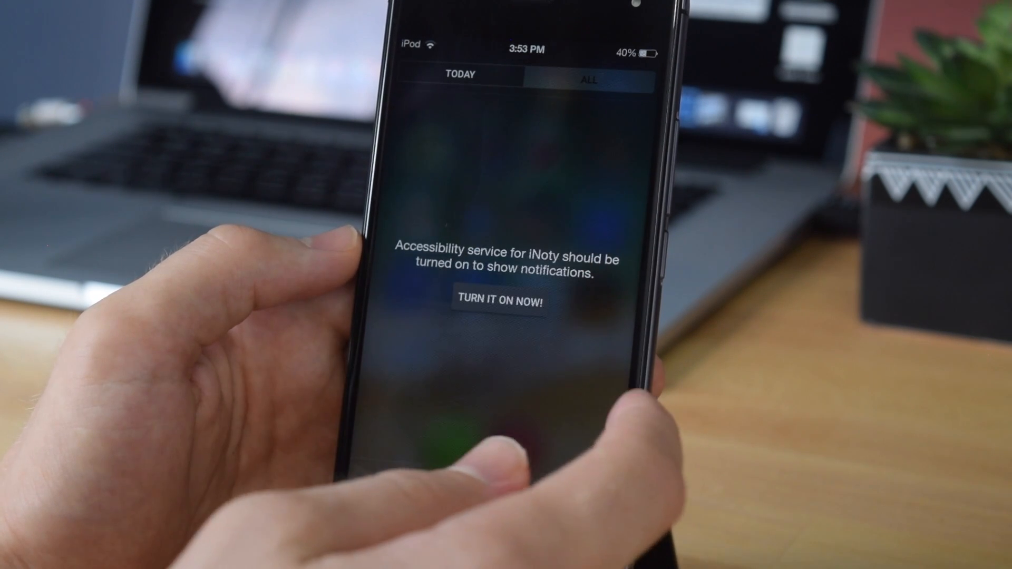
- Switch on iNoty's accessibility service so the panel shows the Today view
click(500, 302)
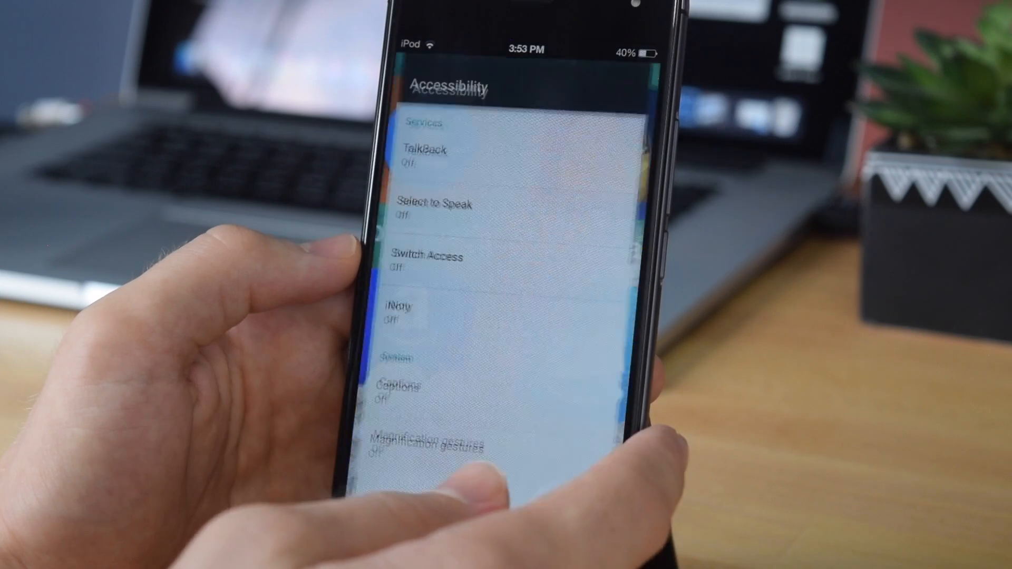
click(413, 307)
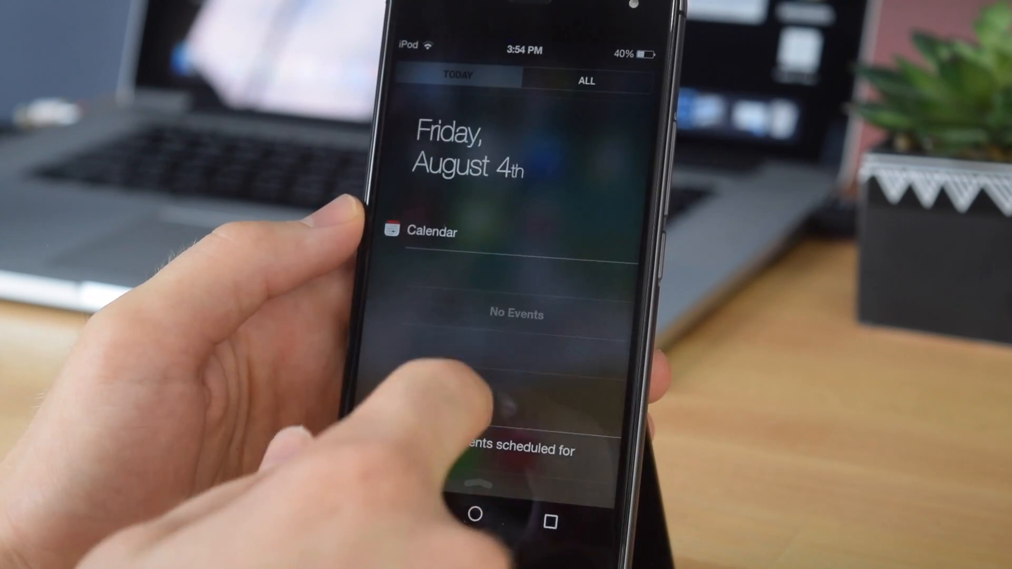
click(474, 514)
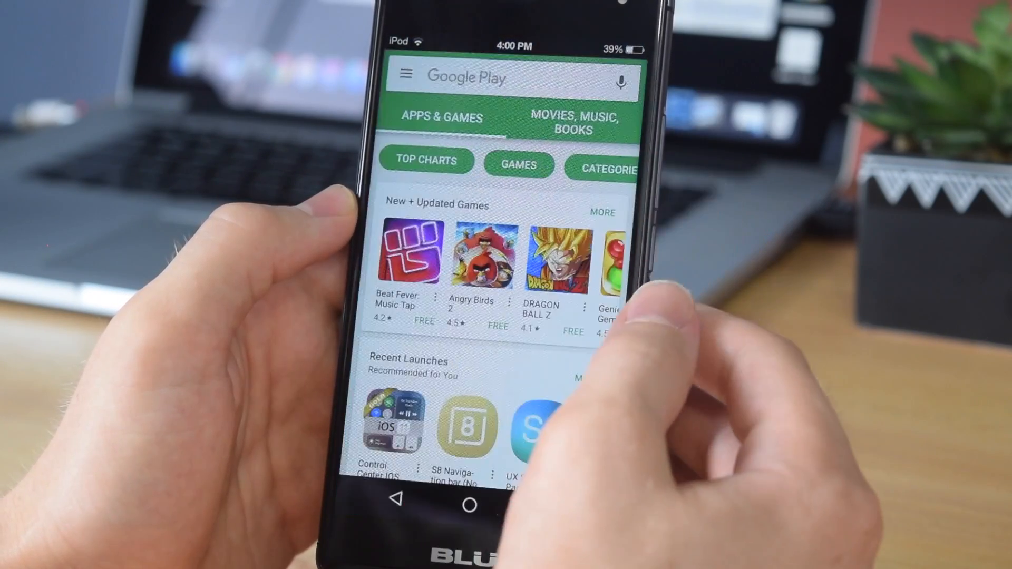
- Install Control Center OS 11 by LuuTinh Developer from Play Store and launch it
click(511, 76)
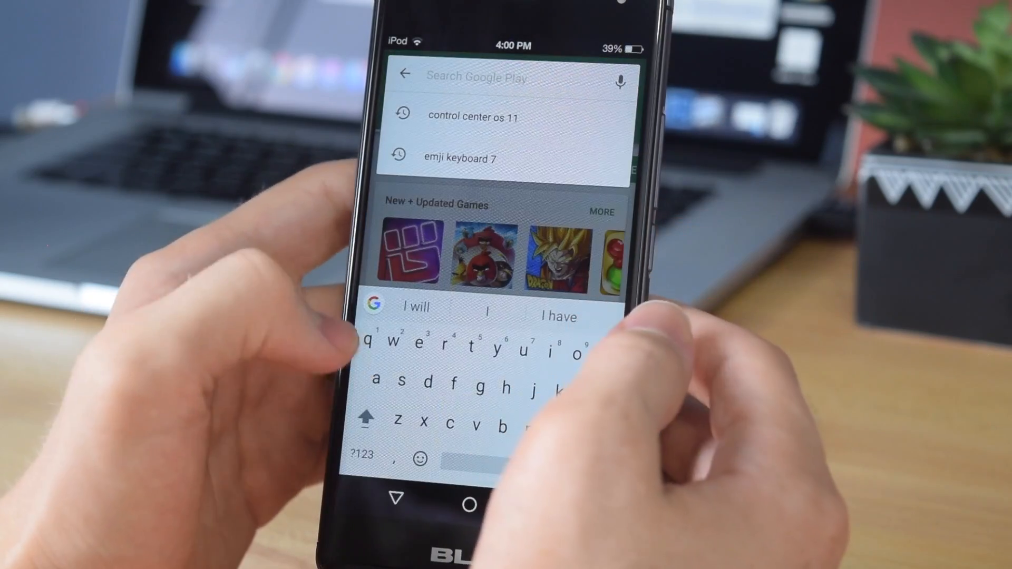
click(474, 117)
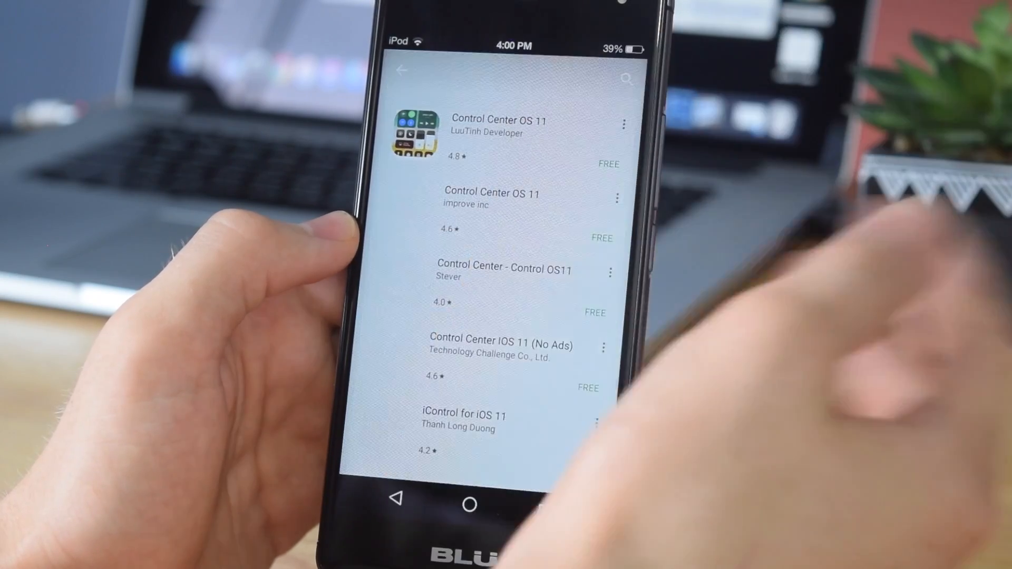
click(504, 125)
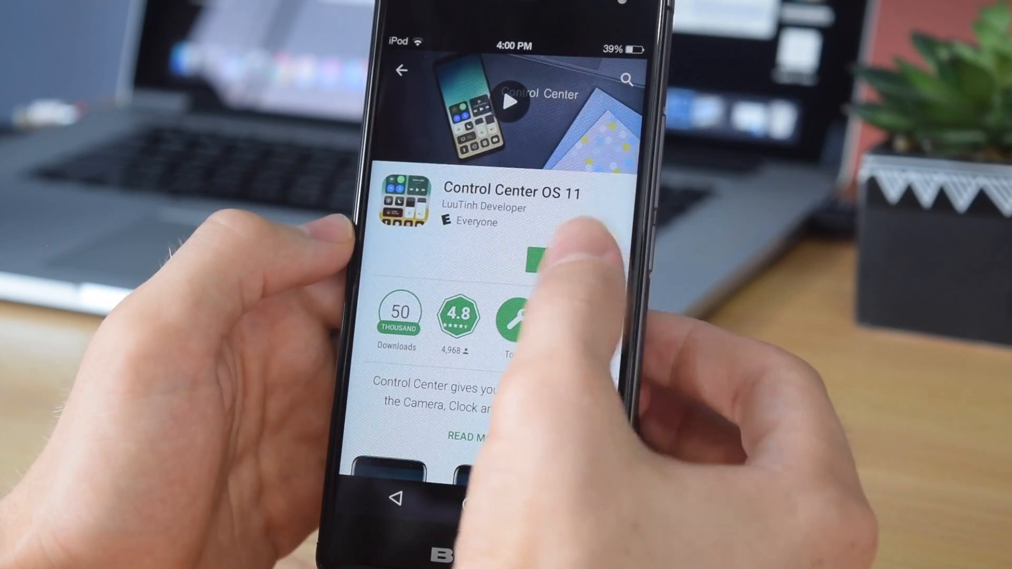
click(548, 258)
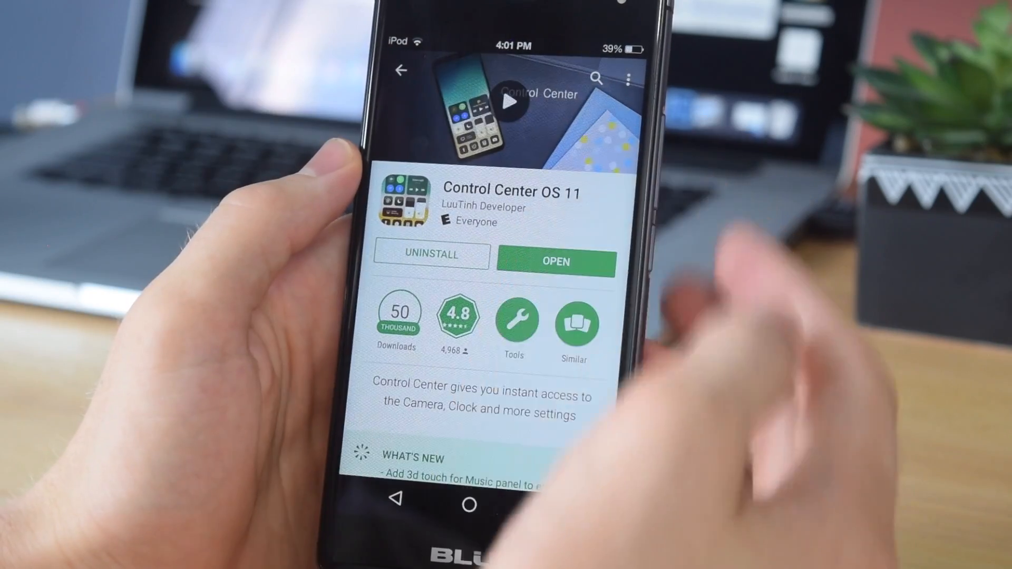
click(554, 262)
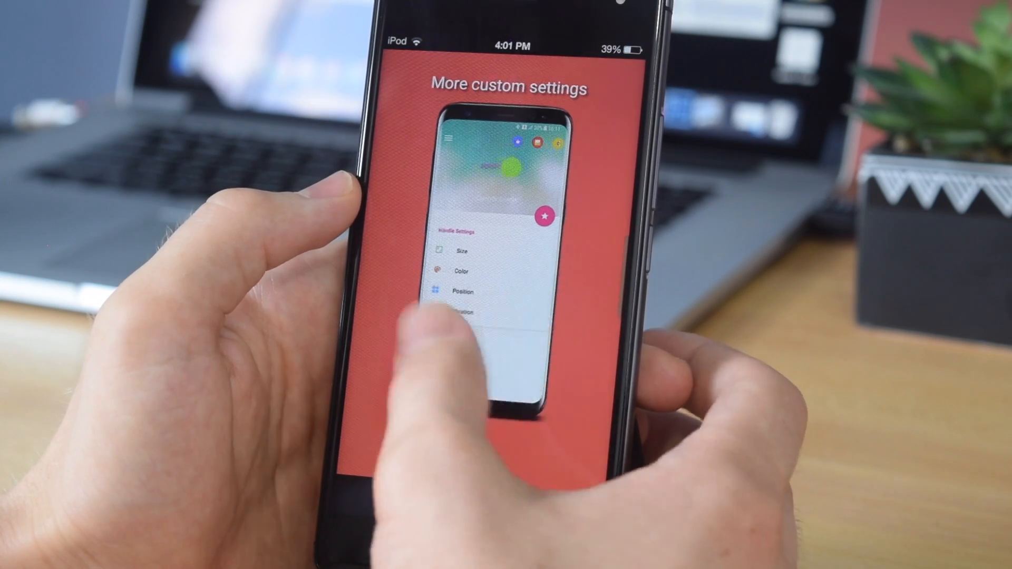
- Skip the intro and reach the Control Center handle position settings
scroll(left, 3)
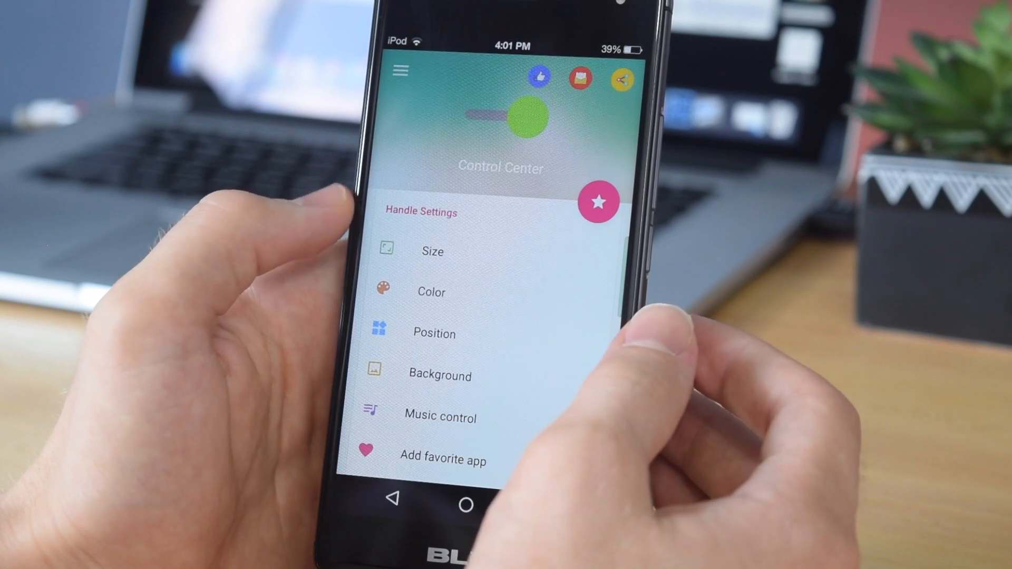
click(434, 333)
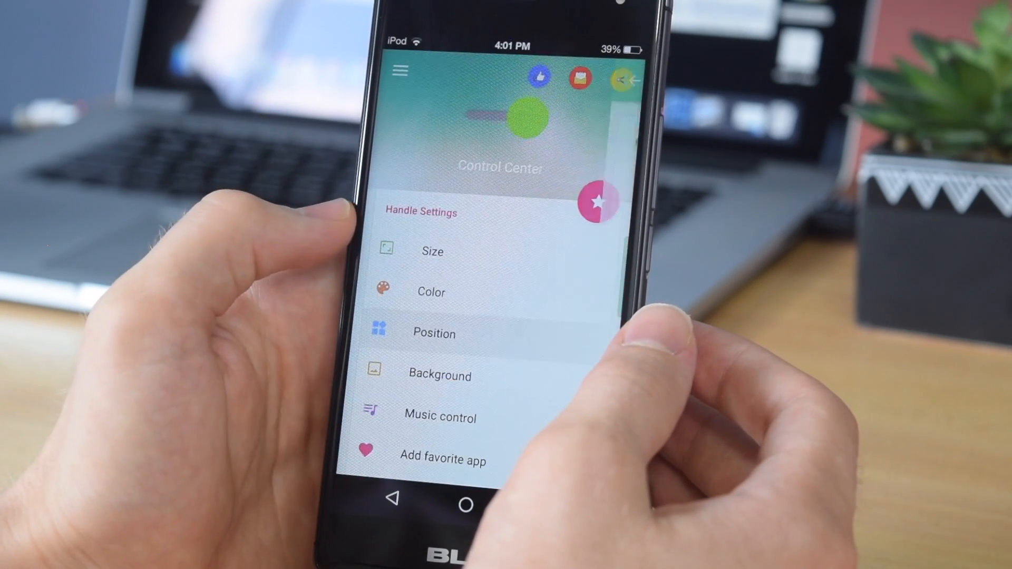
click(433, 333)
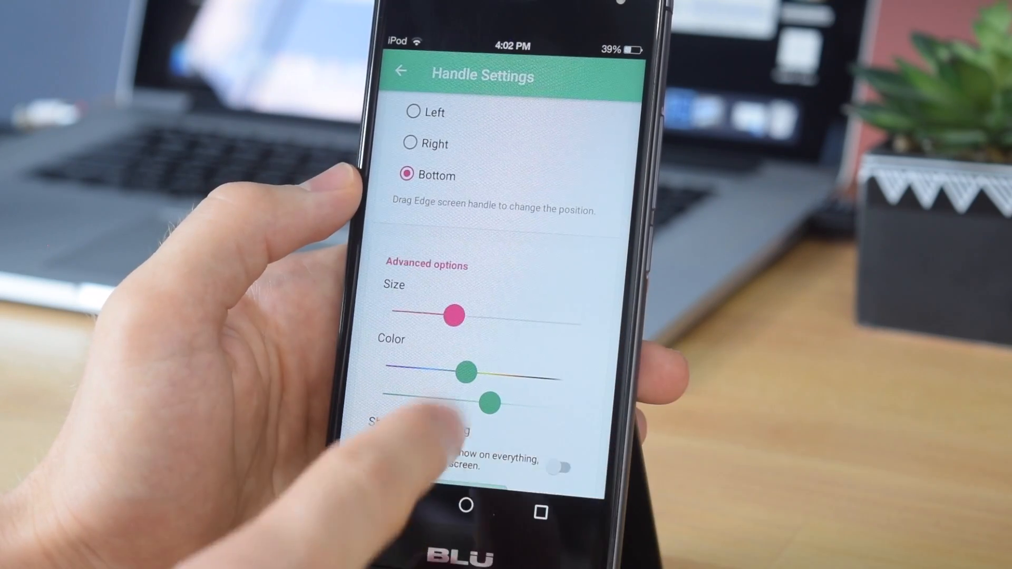
- Shrink the bottom edge handle to its minimum size and return to the main screen
drag(491, 401, 568, 410)
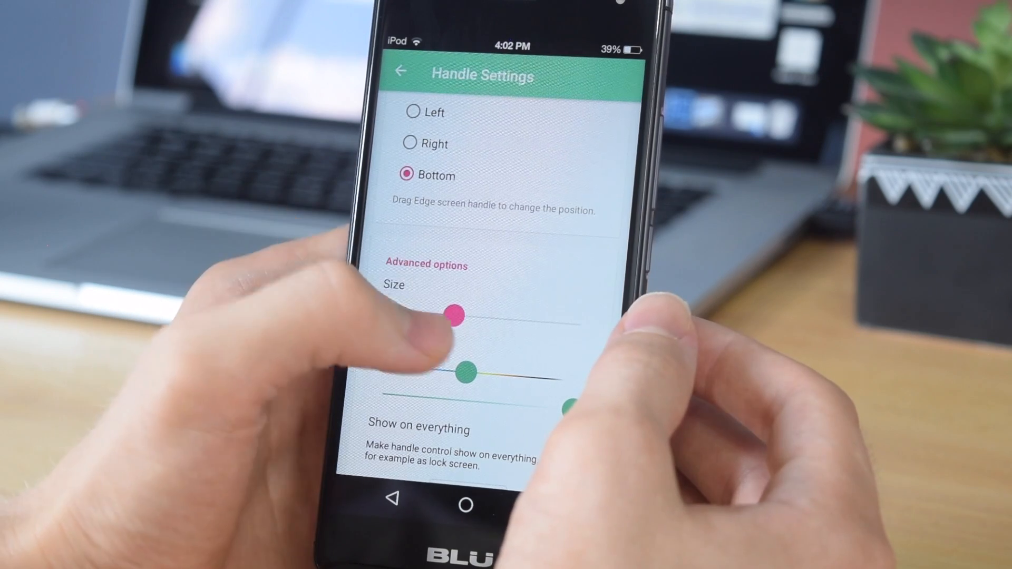
drag(457, 313, 390, 311)
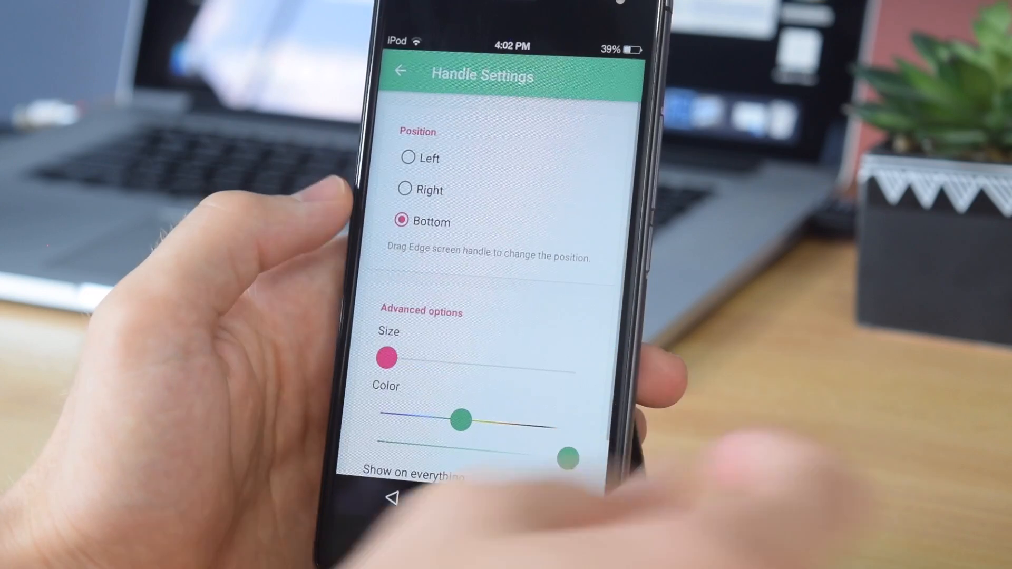
click(400, 71)
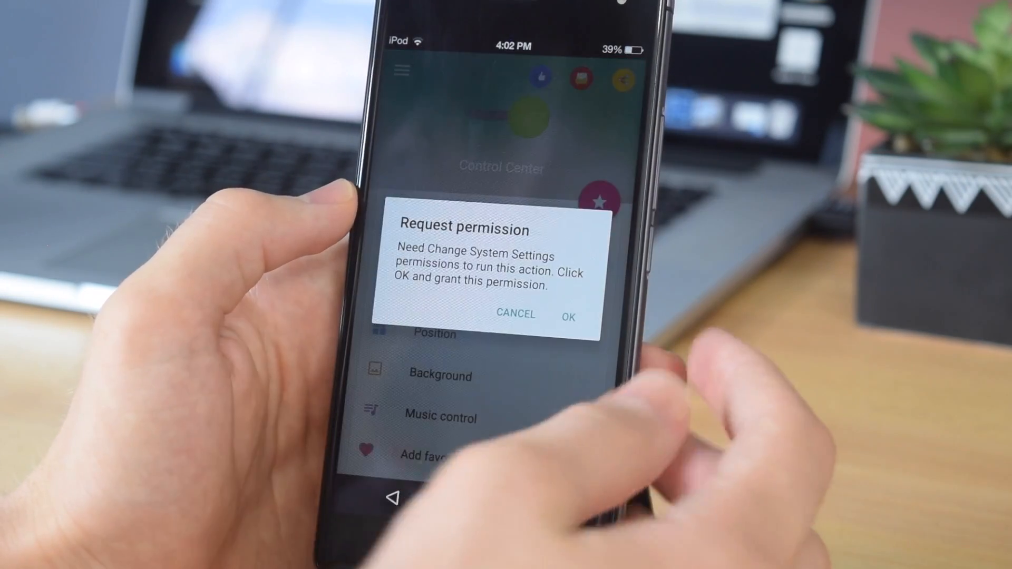
- Accept the permission request and allow Control Center to modify system settings
click(568, 317)
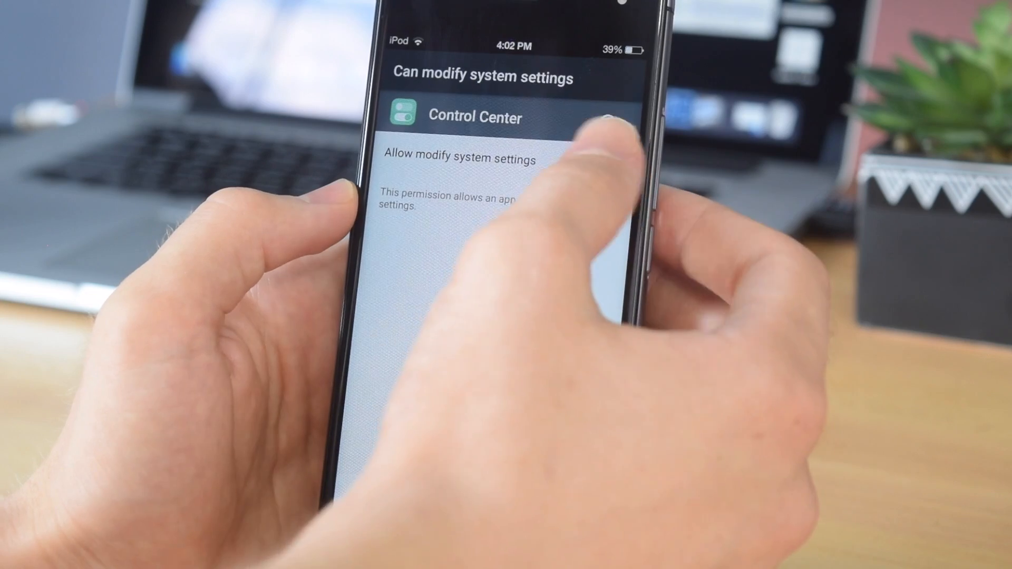
click(609, 165)
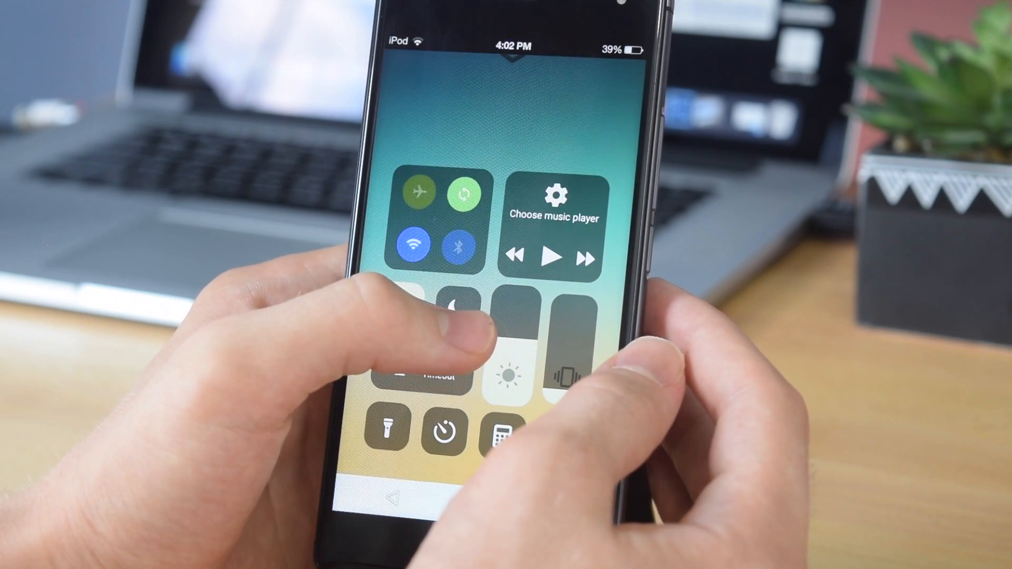
- Switch on Allow modify system settings and swipe up the iOS-style control panel
click(426, 368)
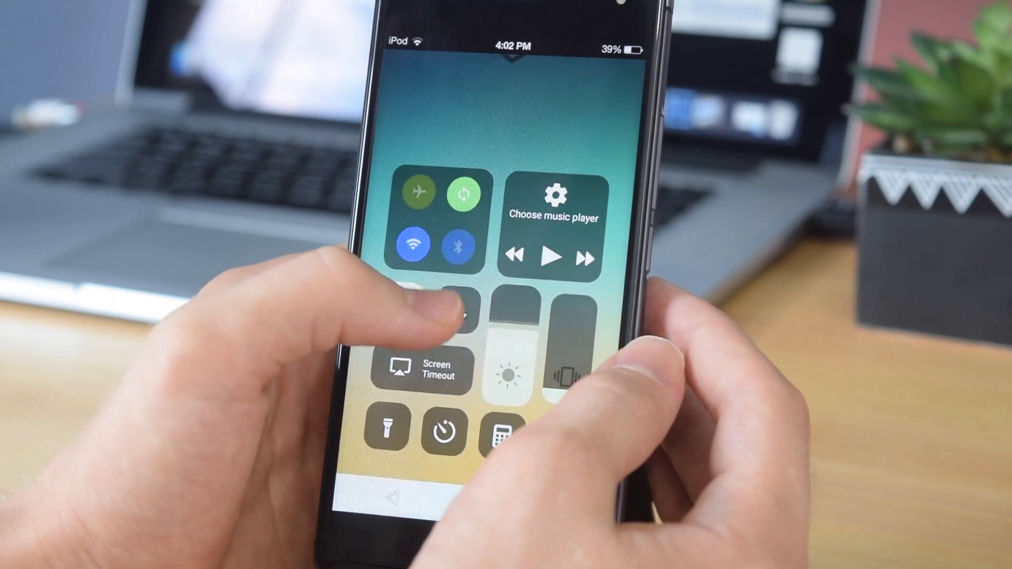
click(459, 317)
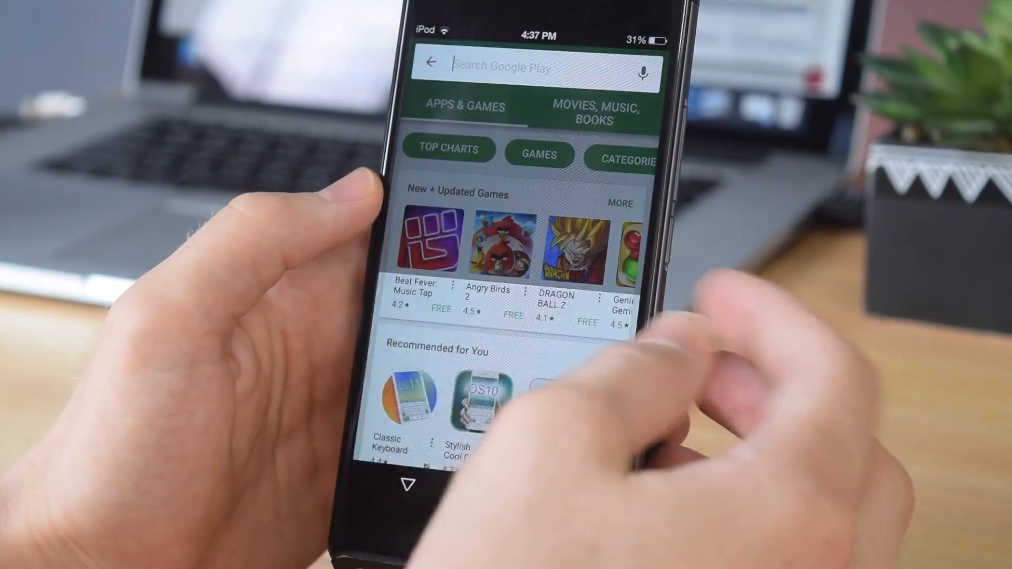
- Search Play Store for 'emoji keyboard 7', install the Barley WorkShop app and launch it
text(em)
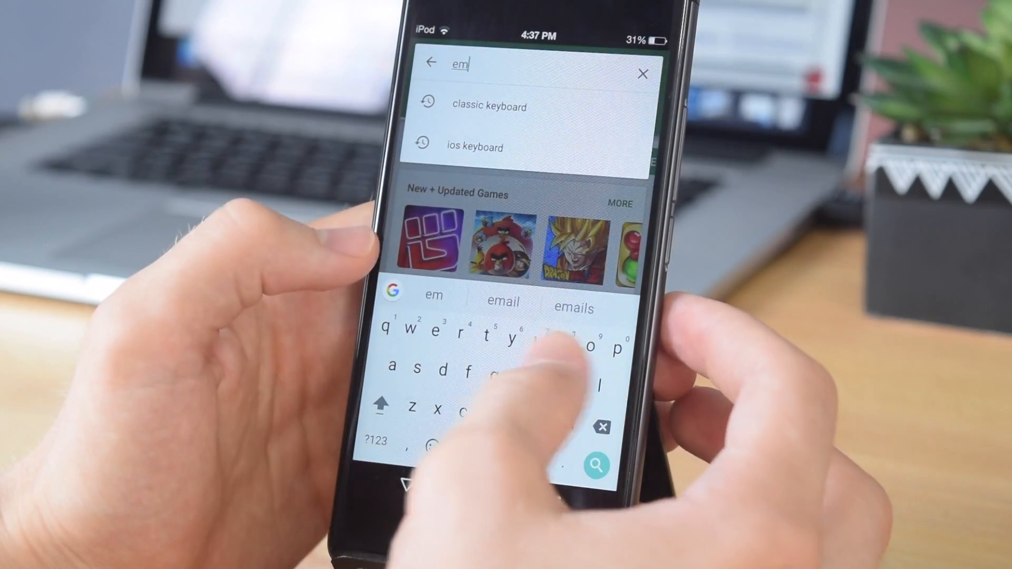
text(emoji keyboard 7)
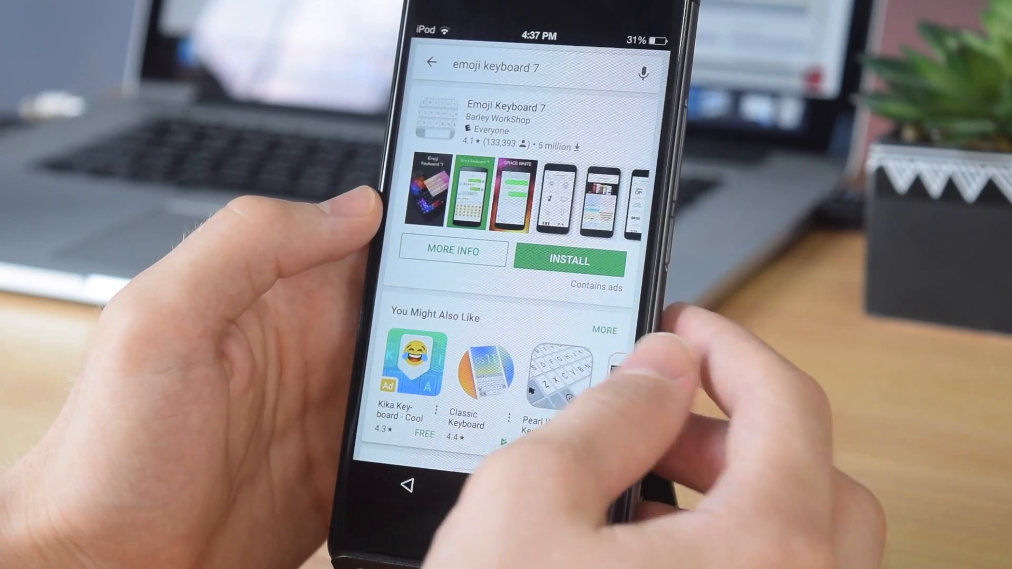
click(567, 261)
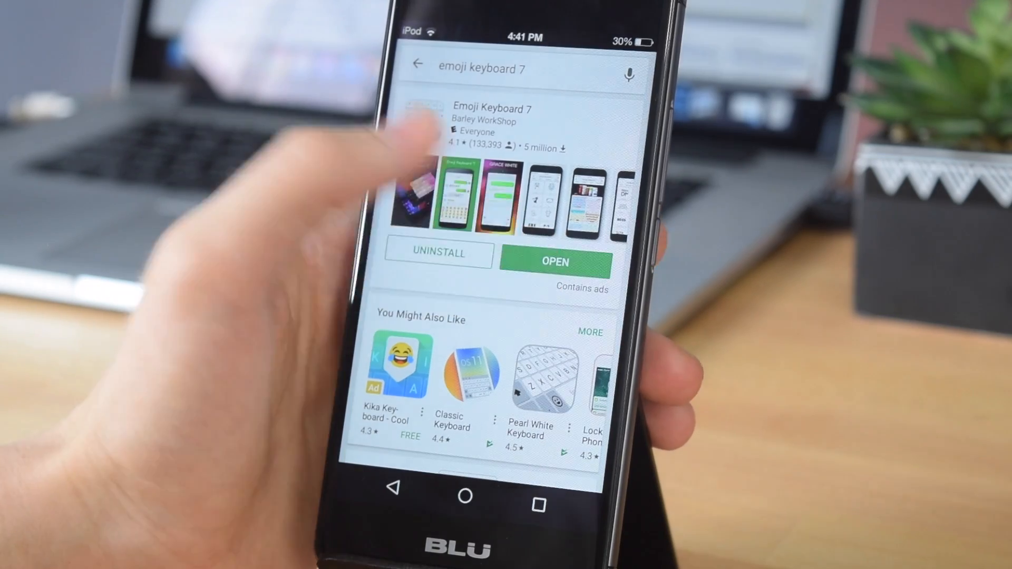
click(553, 262)
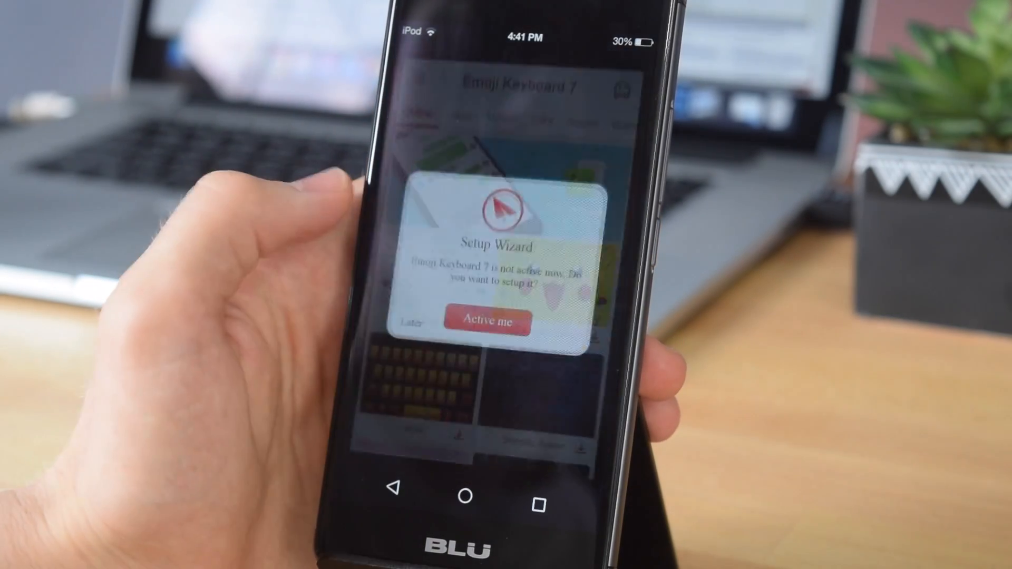
- Enable Emoji Keyboard 7 in Language & input and make it the active keyboard
click(488, 321)
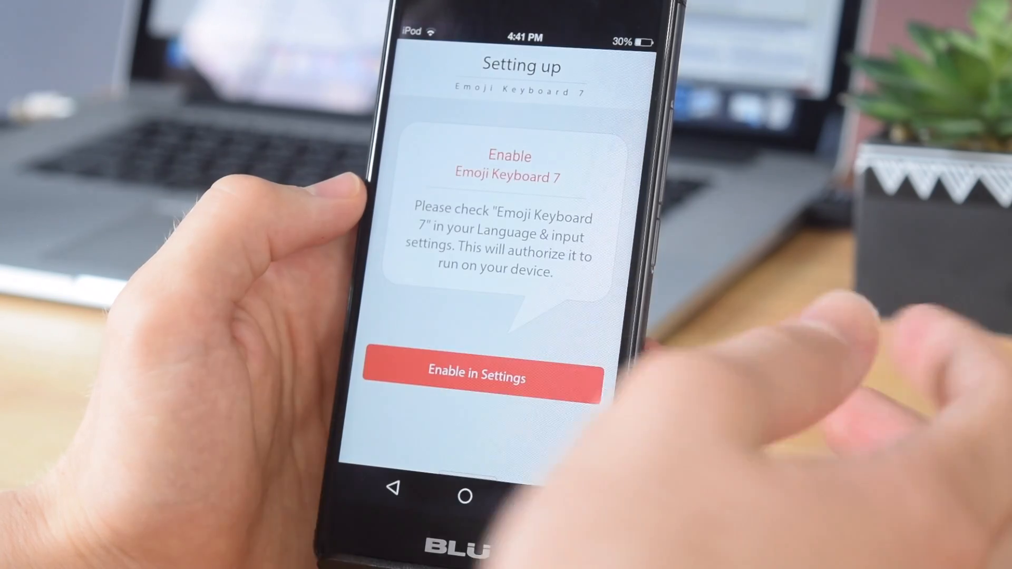
click(477, 376)
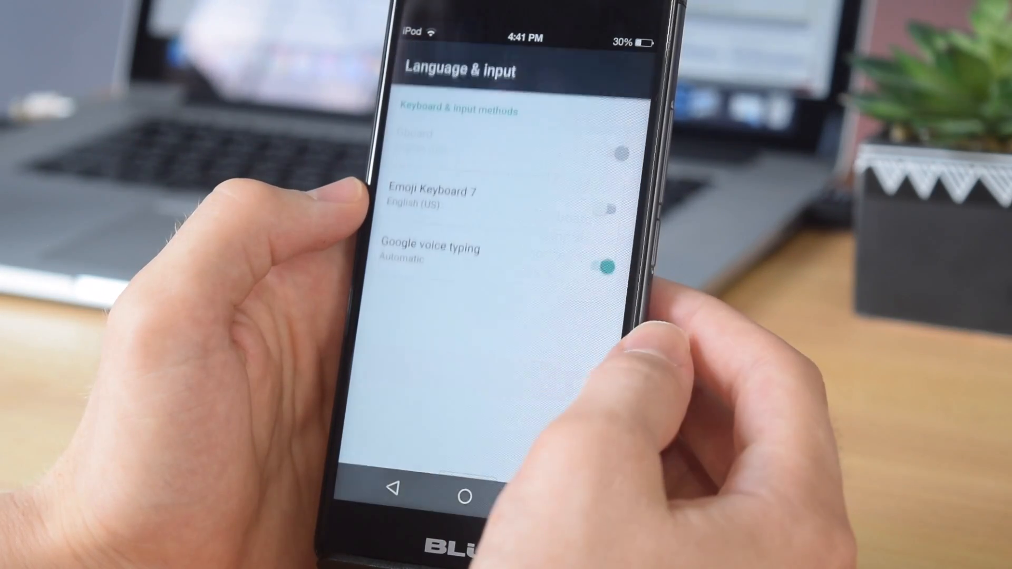
click(600, 211)
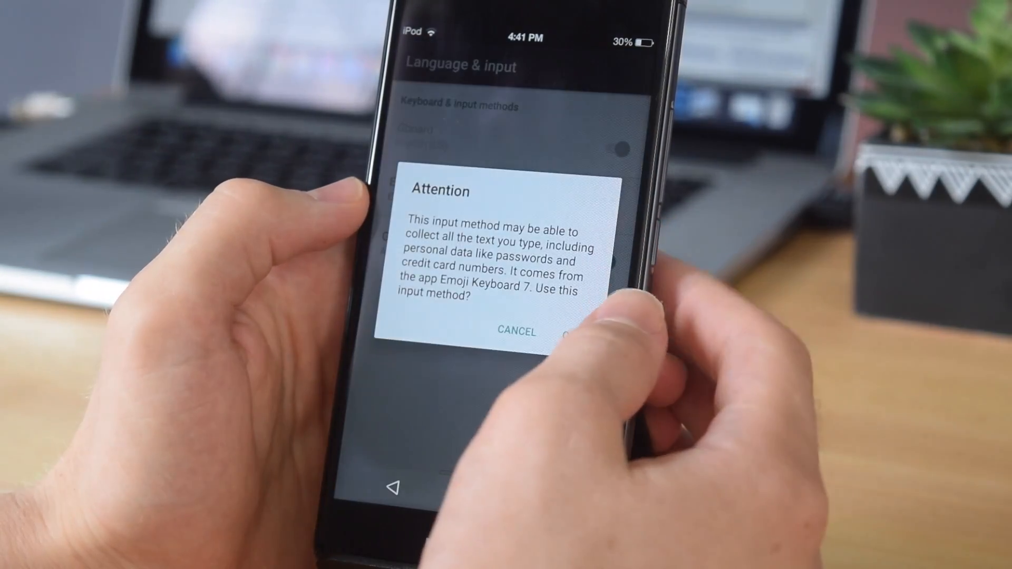
click(578, 331)
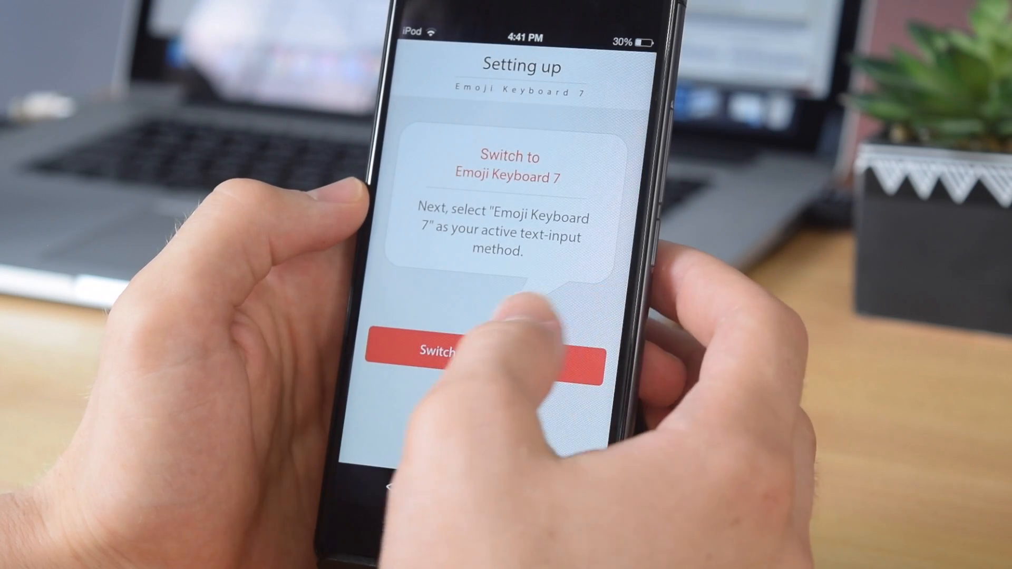
click(488, 350)
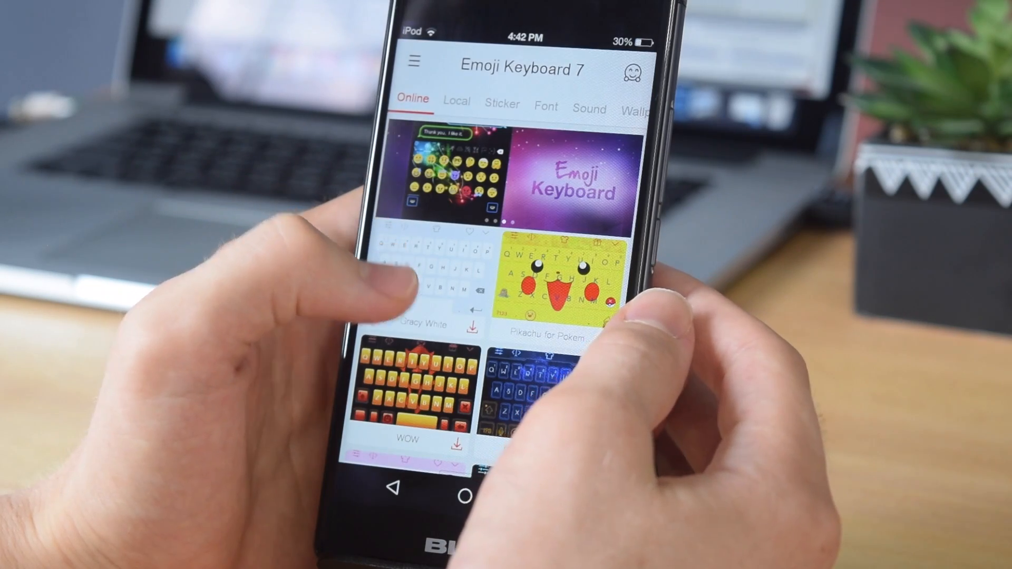
- Scroll the Online themes tab down to the Emoji Keyboard- OS10 White theme
scroll(down, 3)
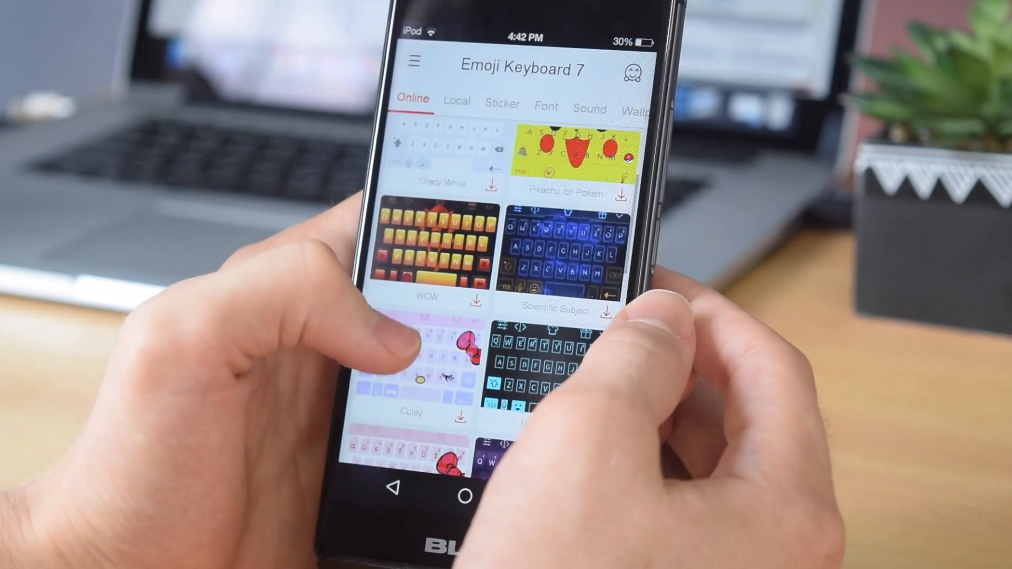
scroll(down, 3)
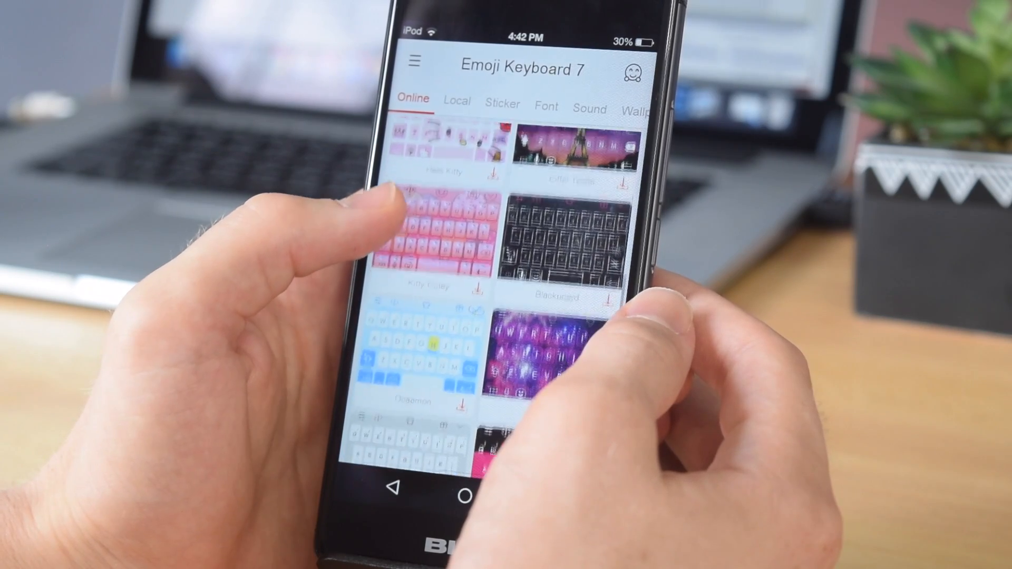
scroll(down, 3)
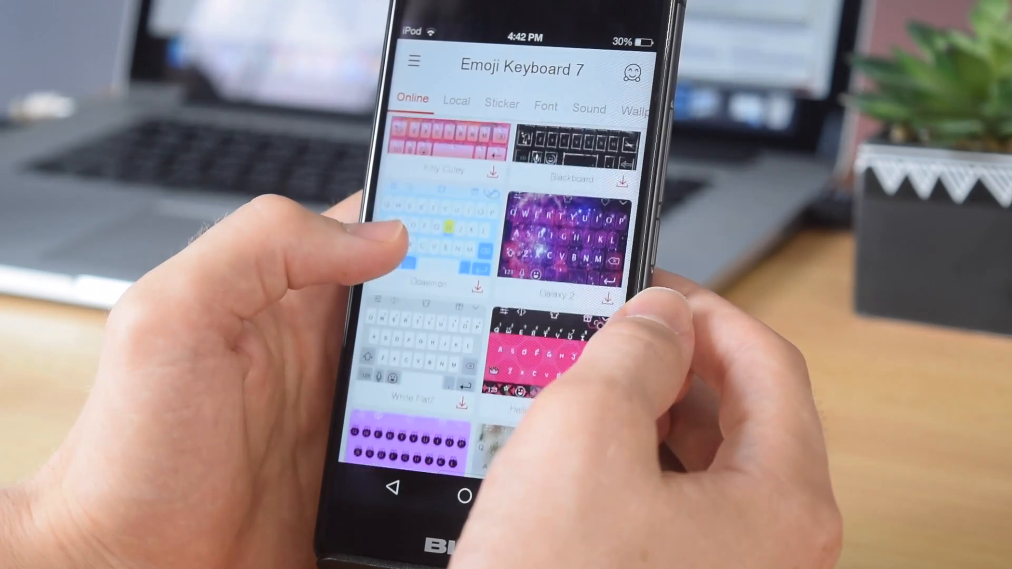
scroll(down, 3)
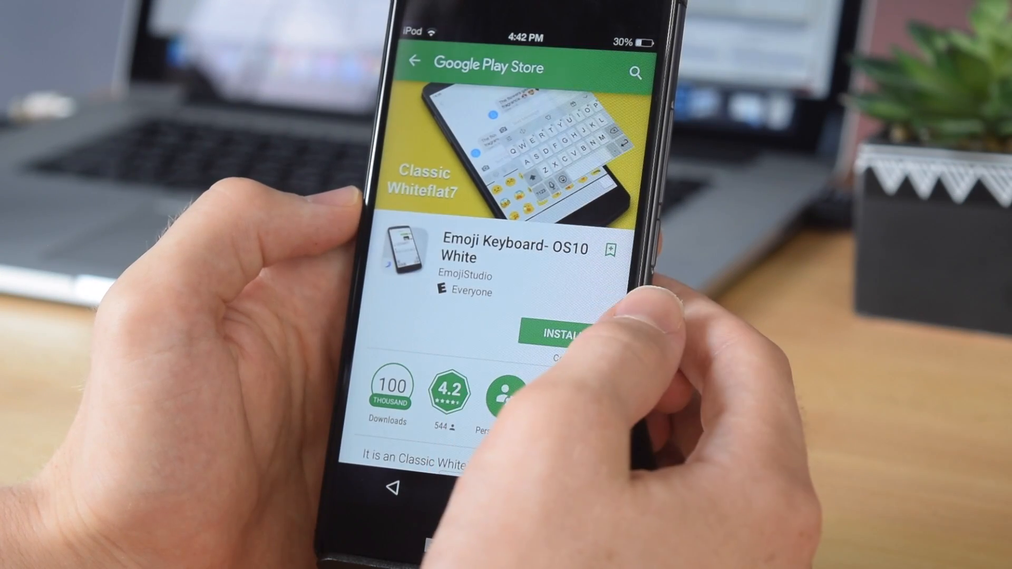
- Install the Emoji Keyboard- OS10 White theme, accepting its permissions, and launch it
click(559, 332)
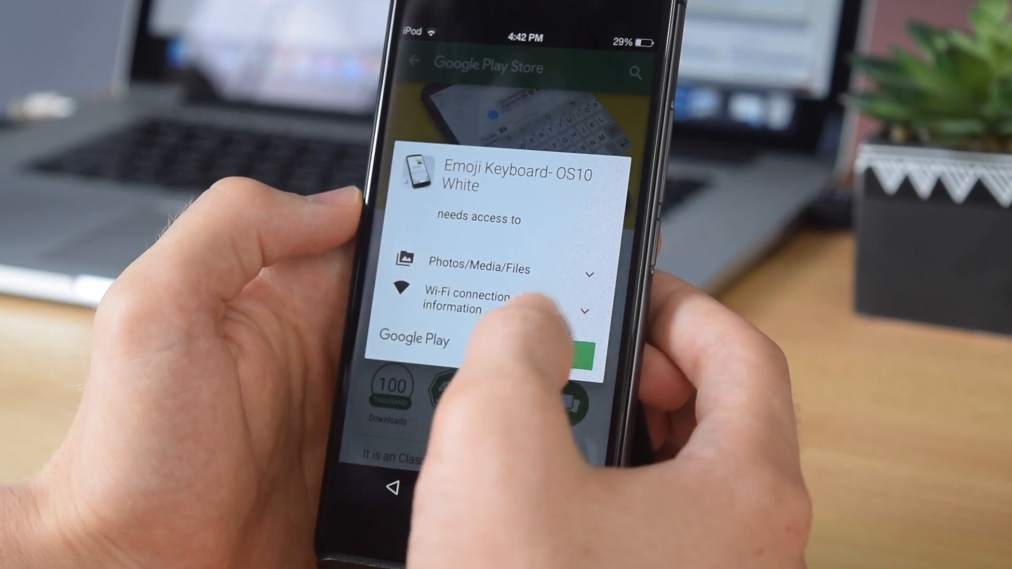
click(574, 341)
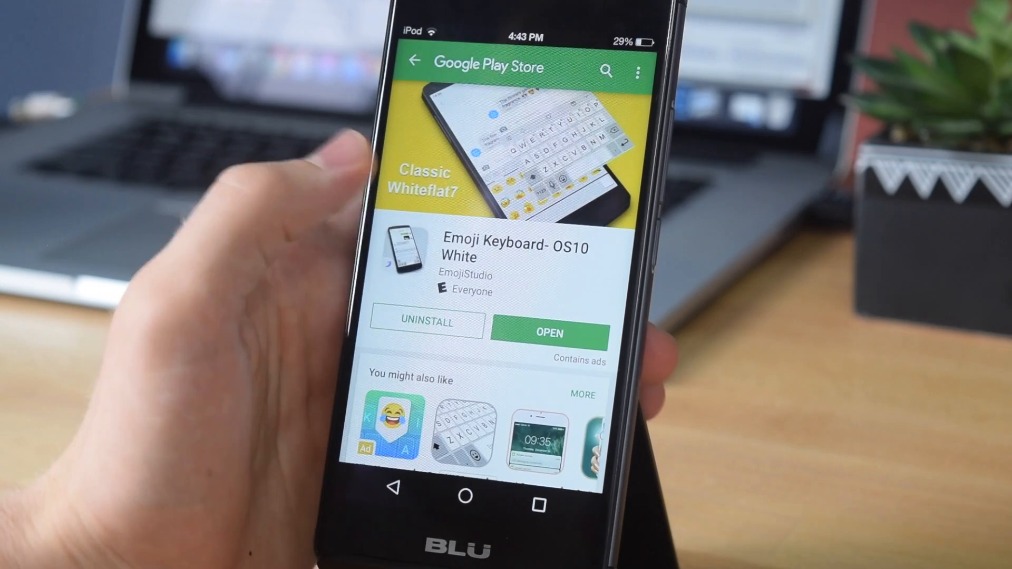
click(548, 333)
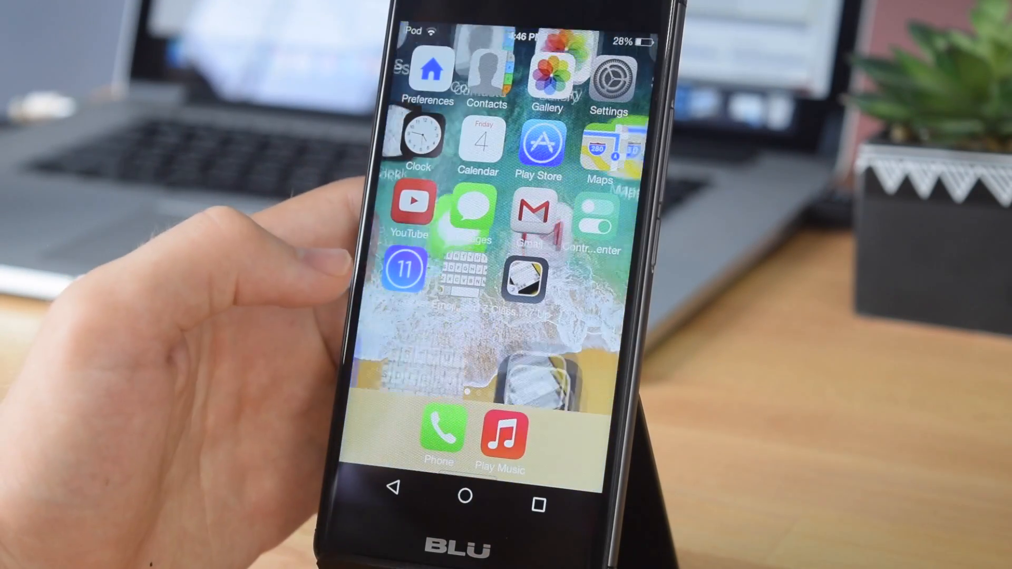
- Launch Emoji Keyboard 7 from the home screen and scroll through its Online themes
click(523, 282)
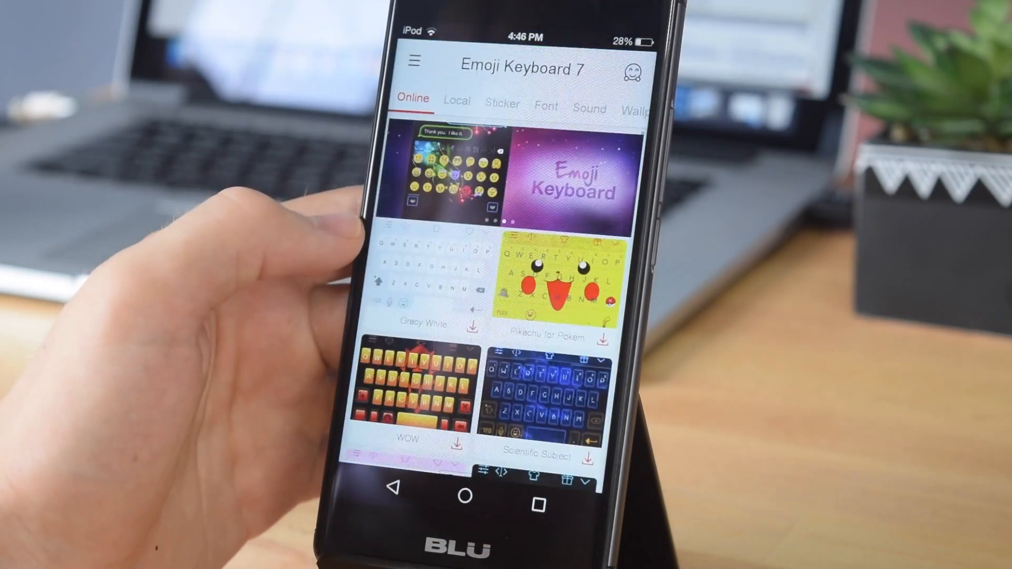
scroll(down, 3)
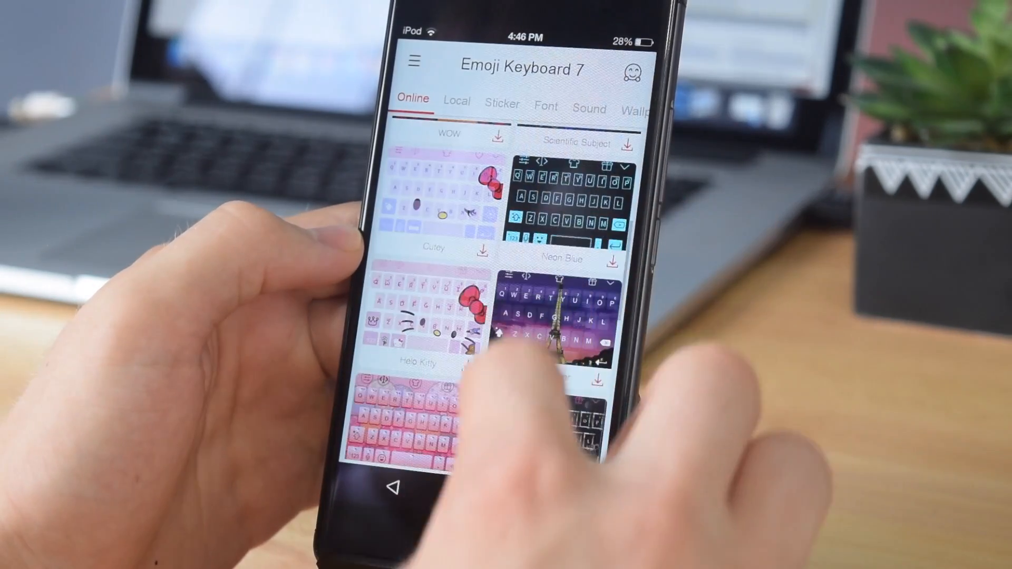
scroll(down, 3)
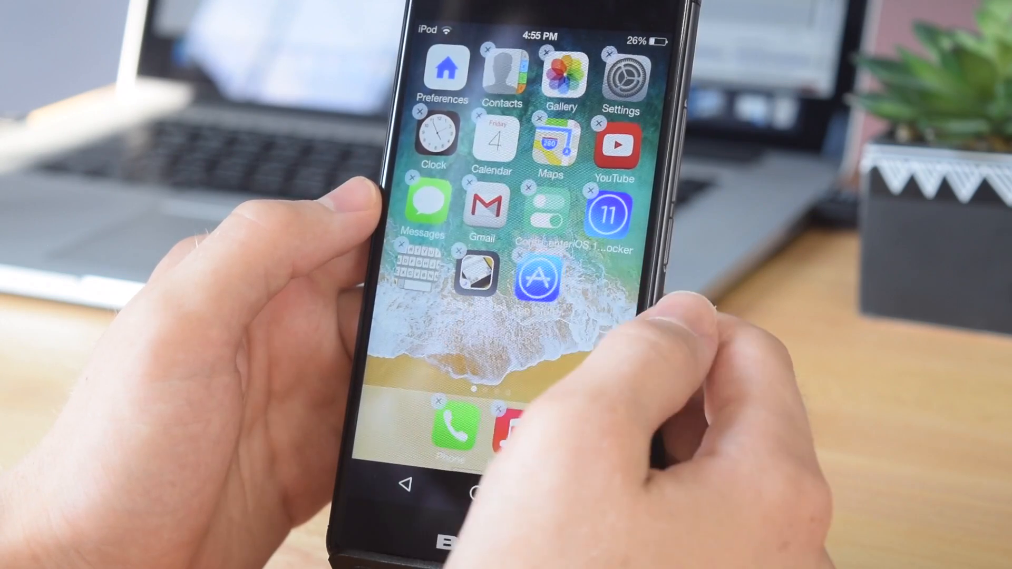
- Bring up the App Store icon's options on the home screen and choose Hide the App
click(545, 271)
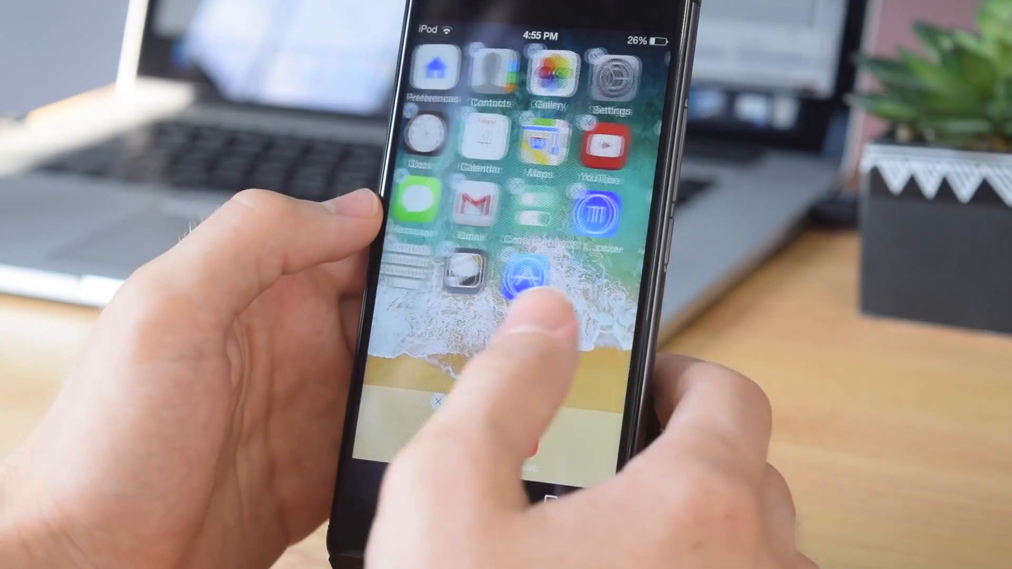
click(523, 291)
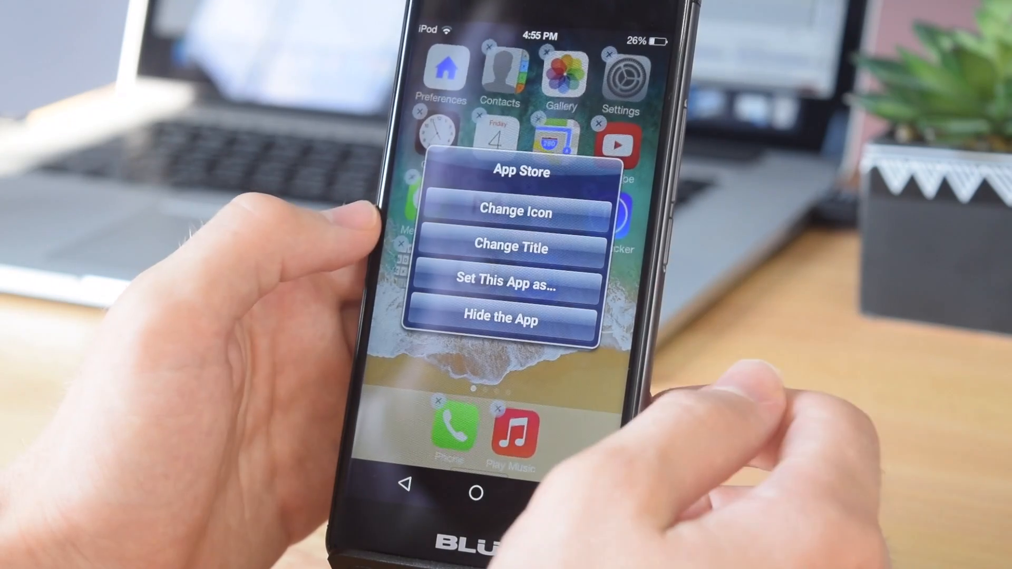
click(501, 282)
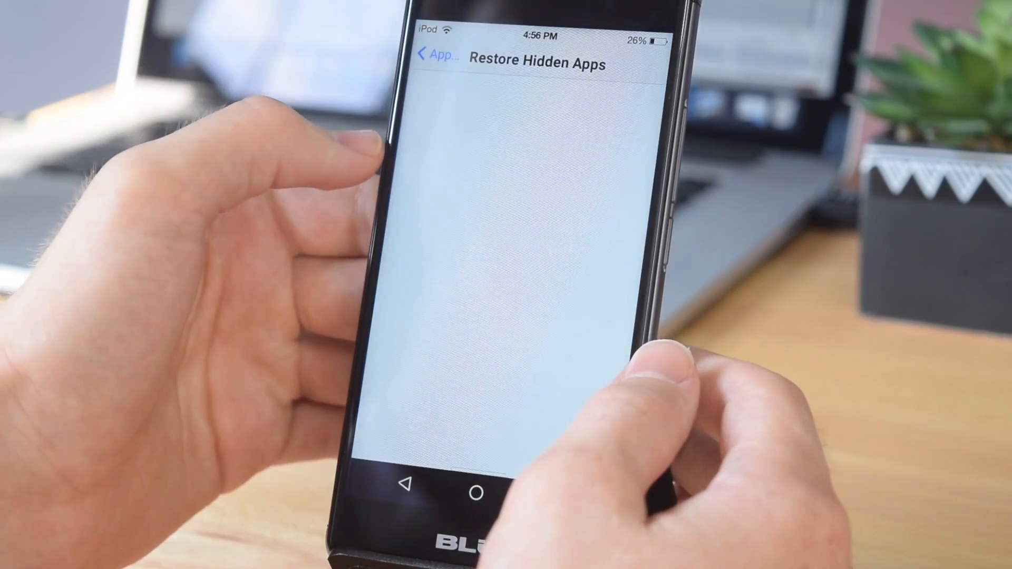
- Reopen Restore Hidden Apps from App Management and restore the hidden App Store
click(432, 59)
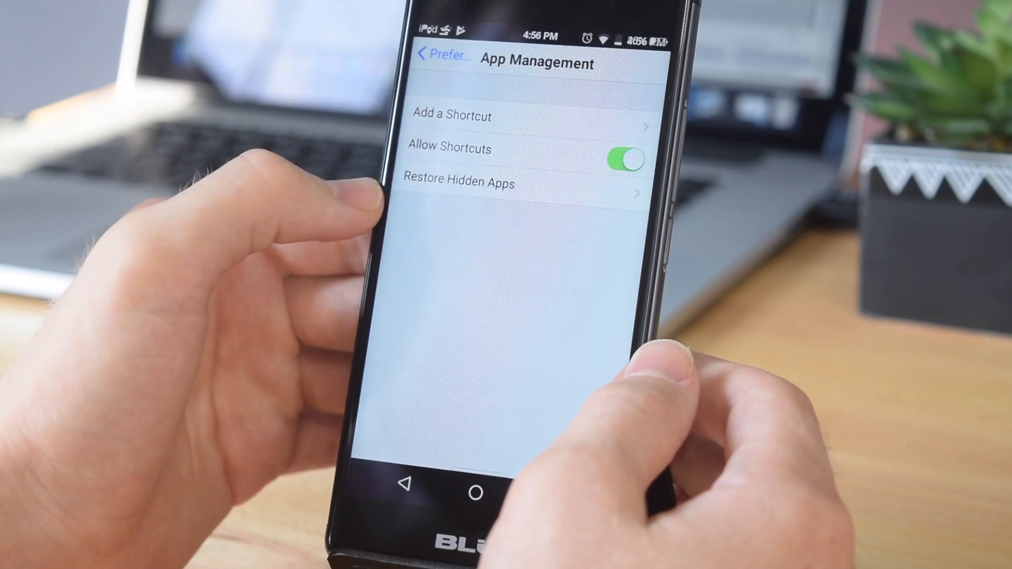
click(458, 182)
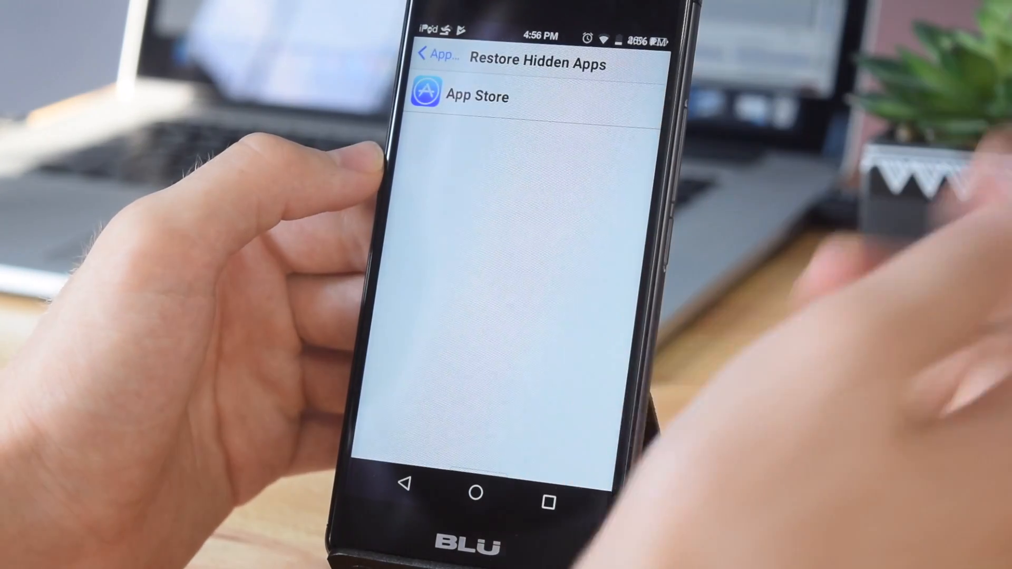
click(490, 97)
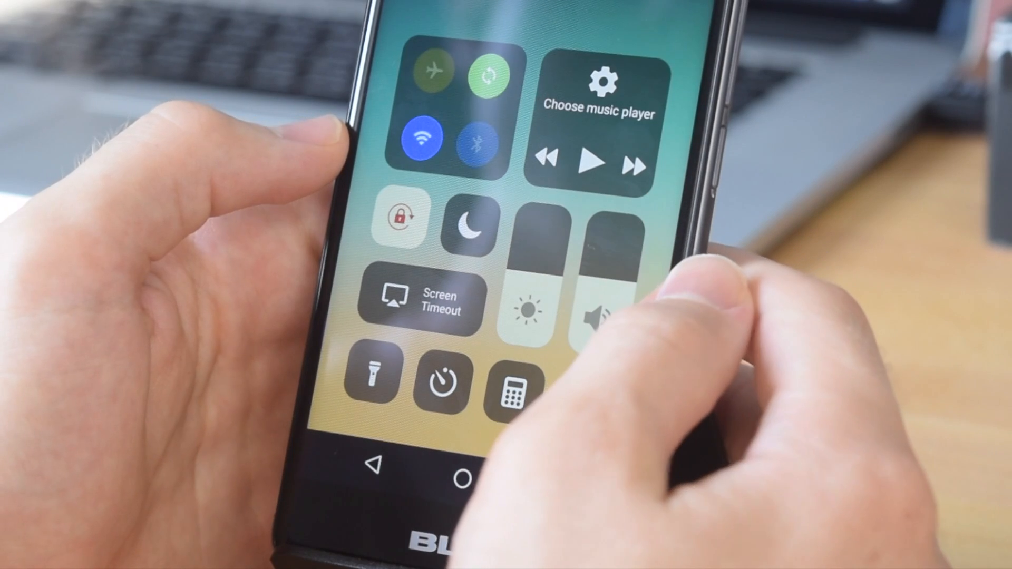
- Toggle Wi-Fi off and back on, then switch Bluetooth off from the control panel tiles
click(422, 138)
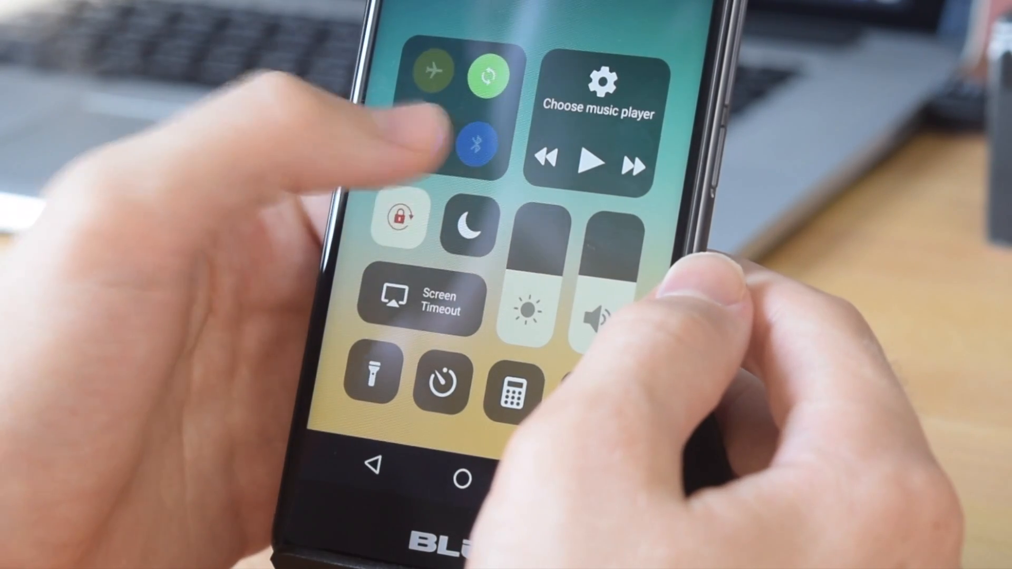
click(422, 137)
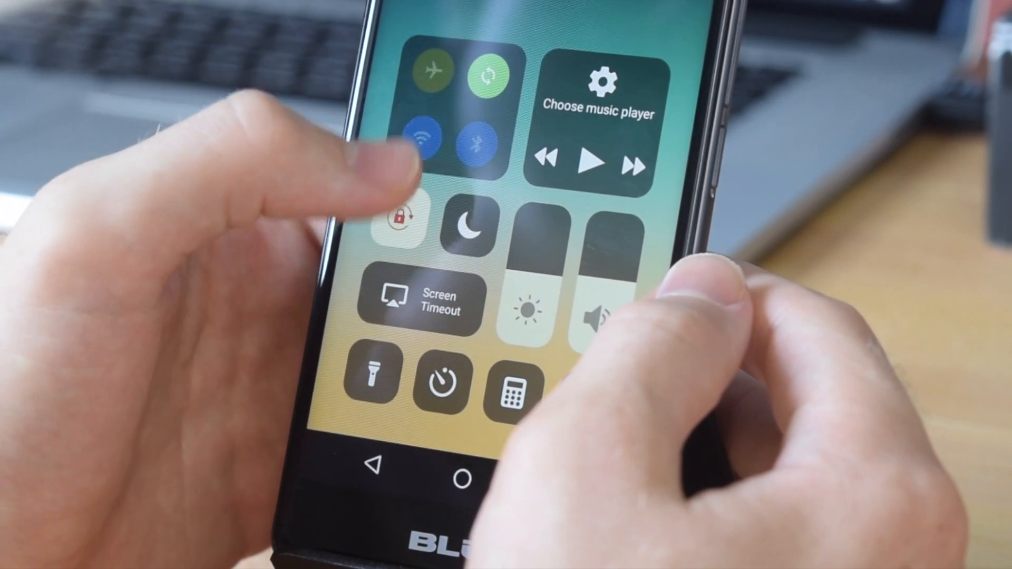
click(422, 137)
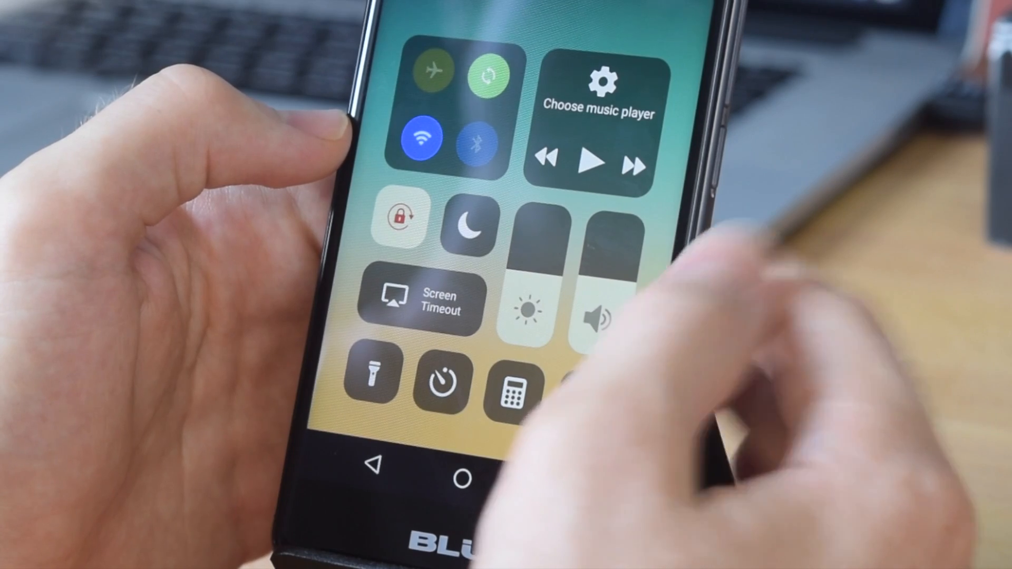